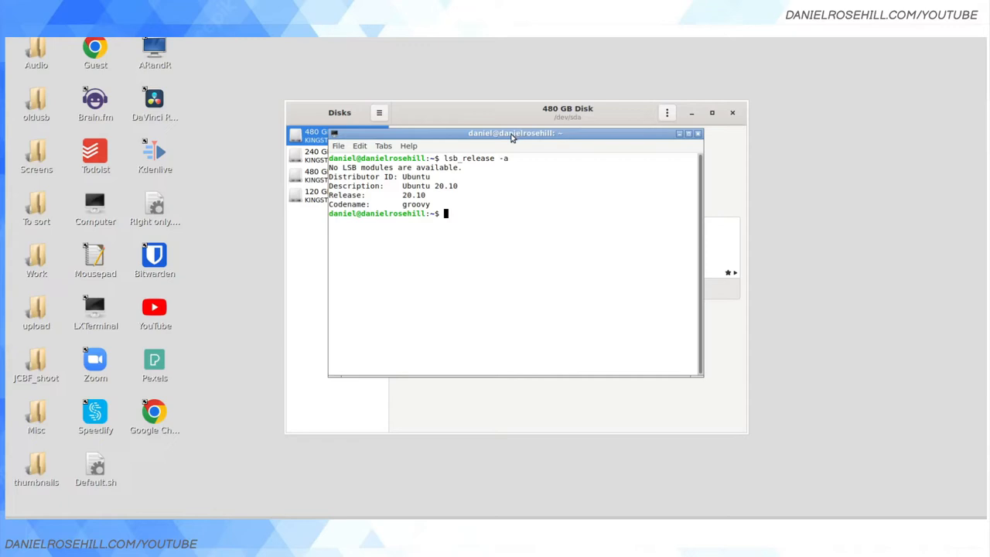
mouse_move(507, 143)
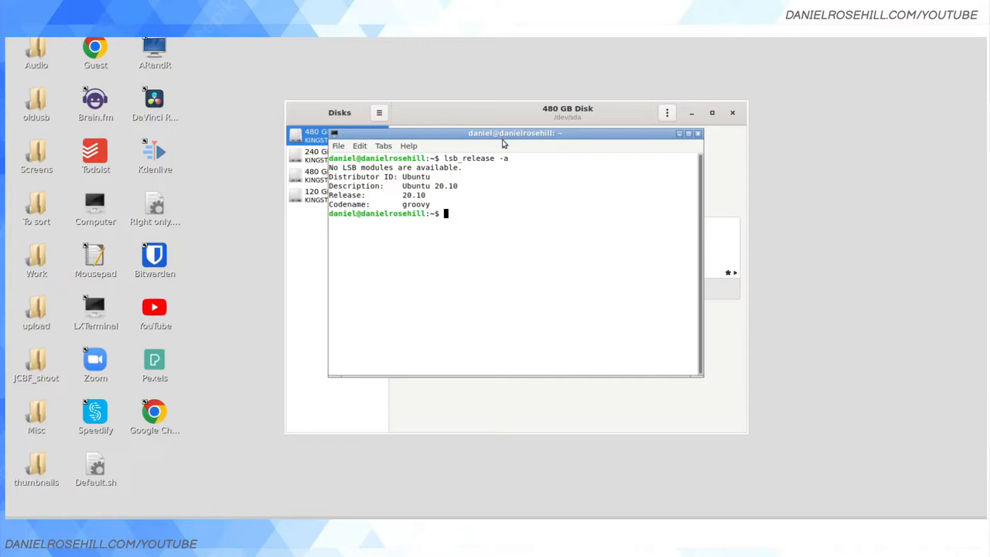
- Bring GNOME Disks forward and enlarge it to show the 480 GB disk's partitions
double_click(430, 185)
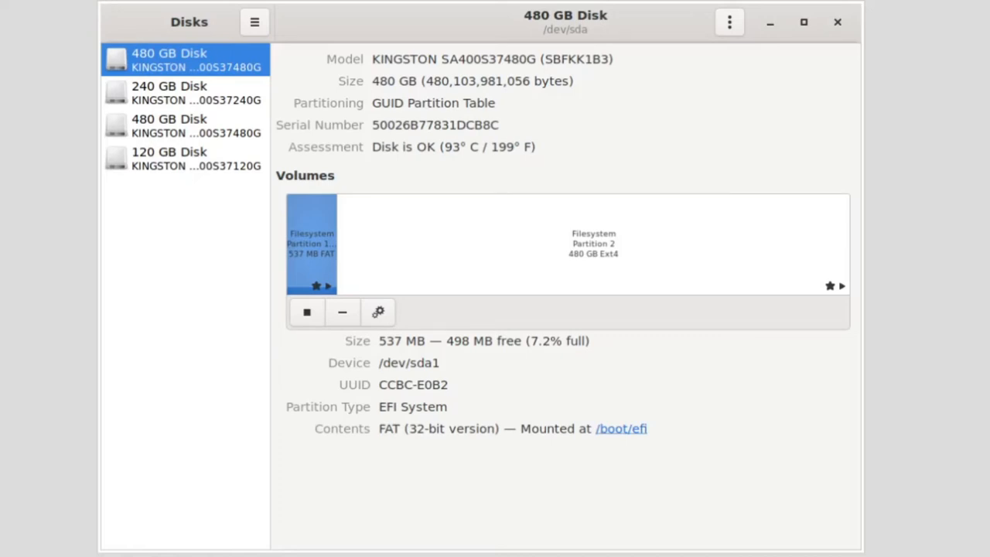
mouse_move(501, 237)
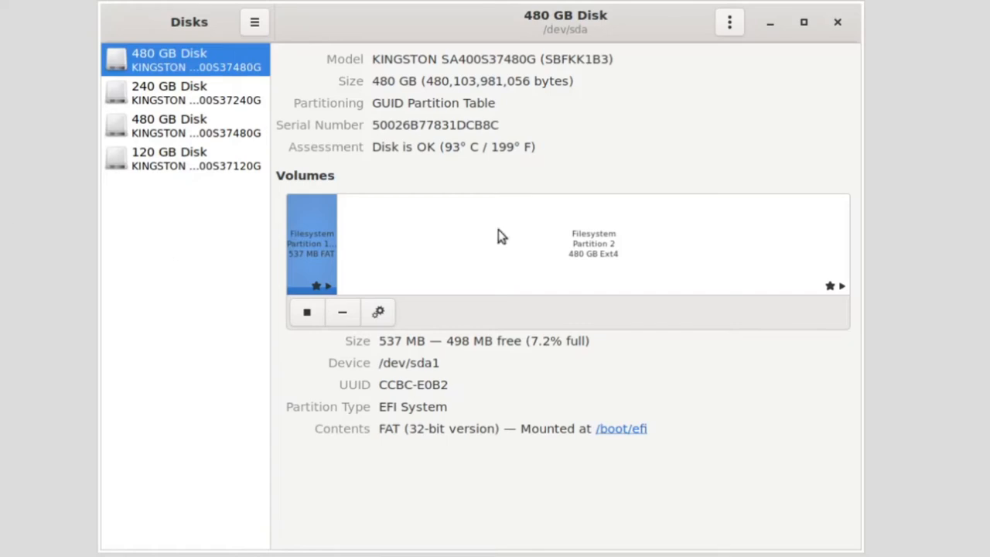
mouse_move(715, 41)
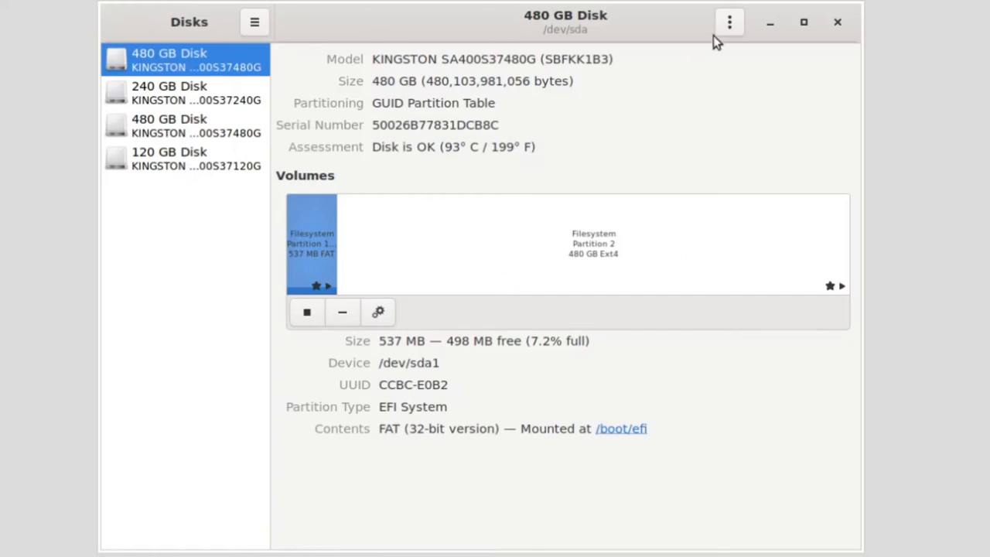
- View and close the 480 GB disk's SMART data, then reopen its actions menu
click(728, 21)
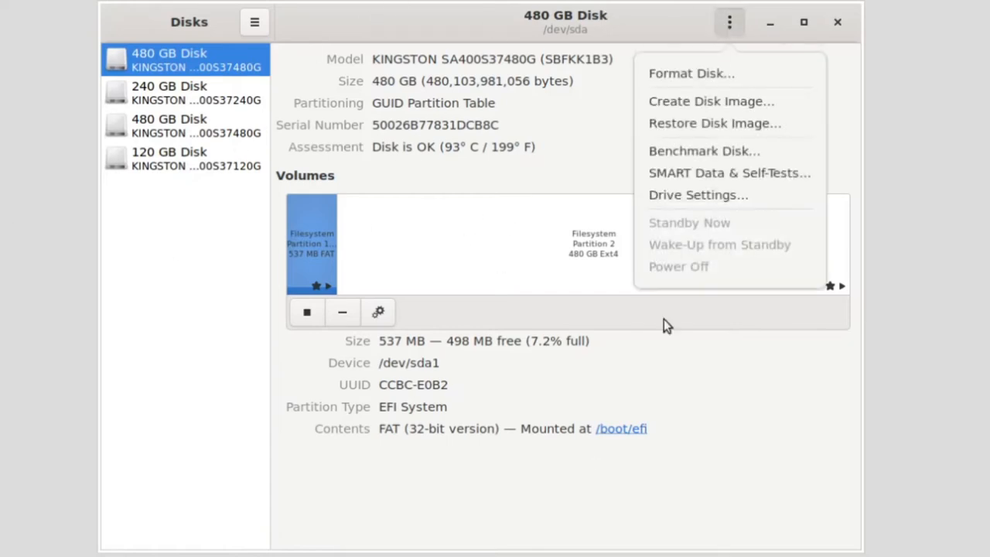
click(729, 173)
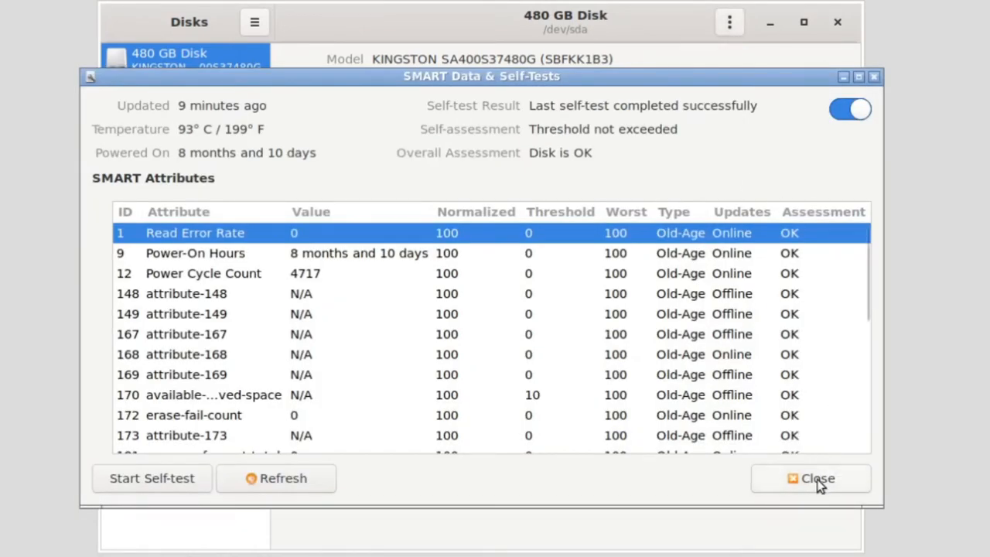
click(810, 479)
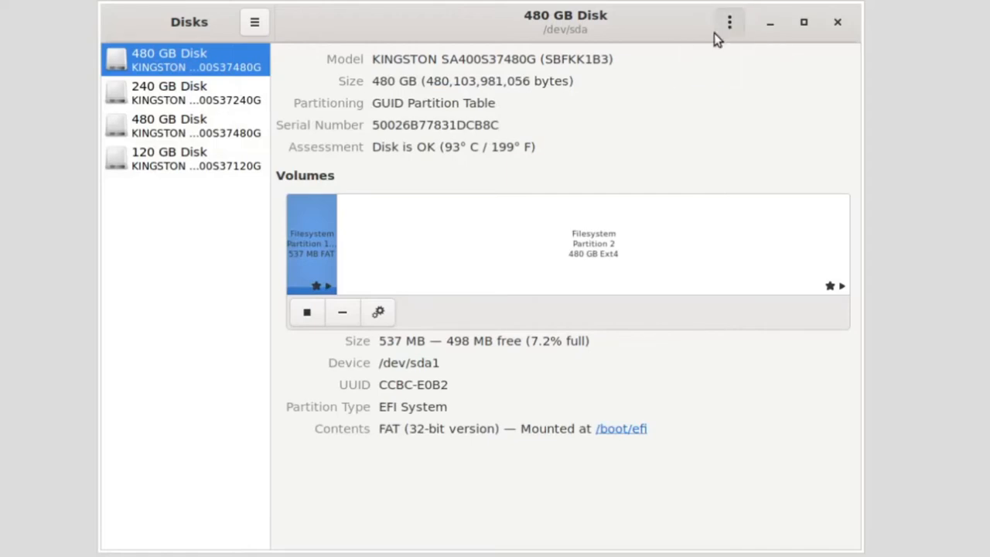
click(729, 21)
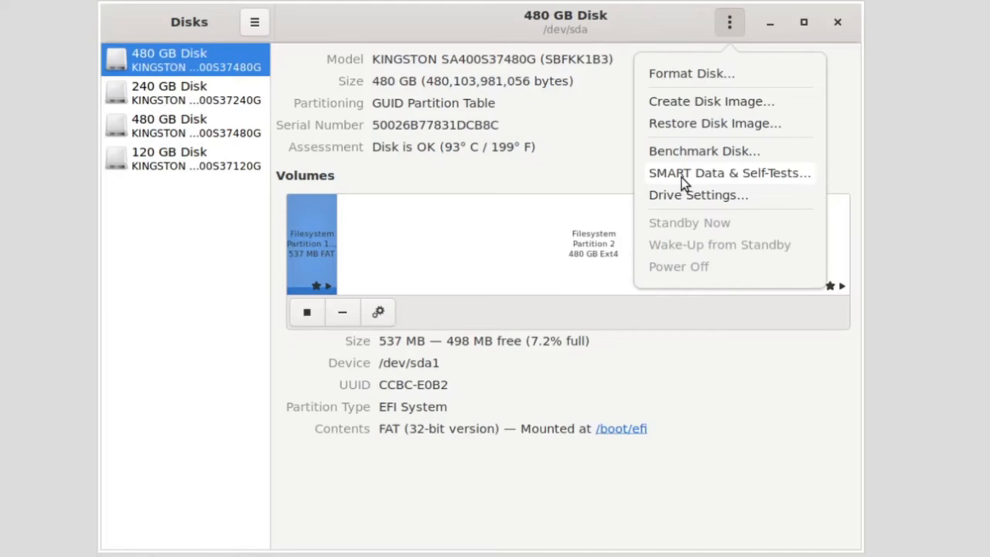
mouse_move(729, 21)
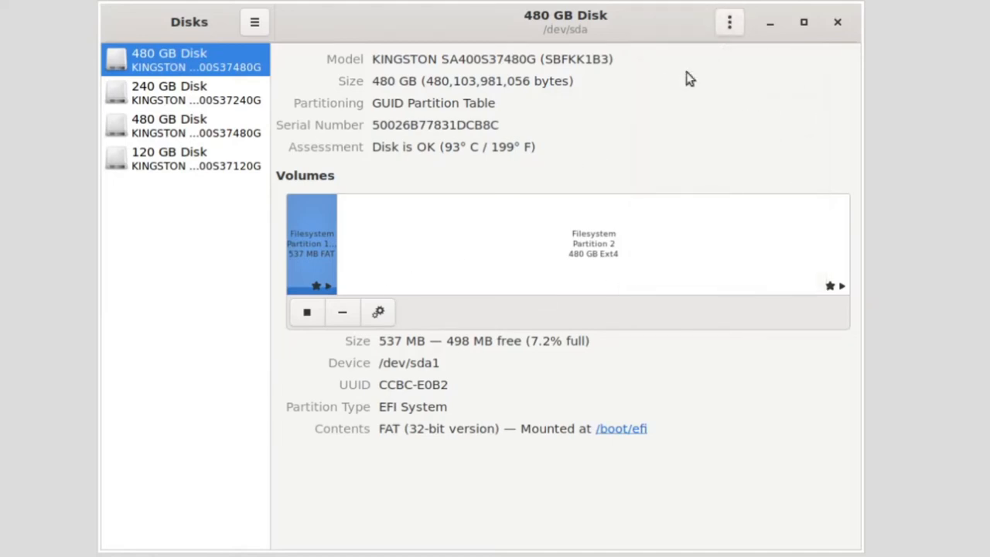
mouse_move(611, 267)
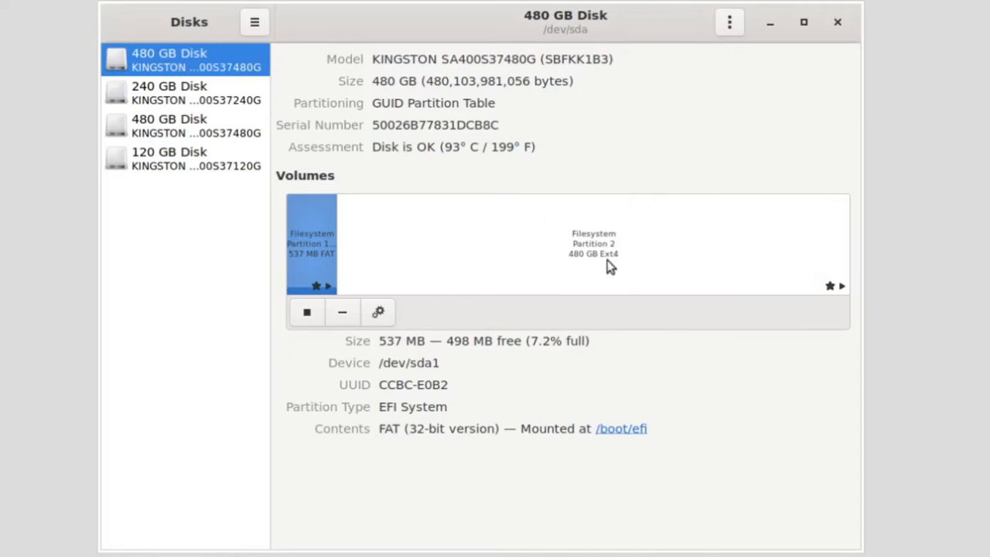
mouse_move(727, 22)
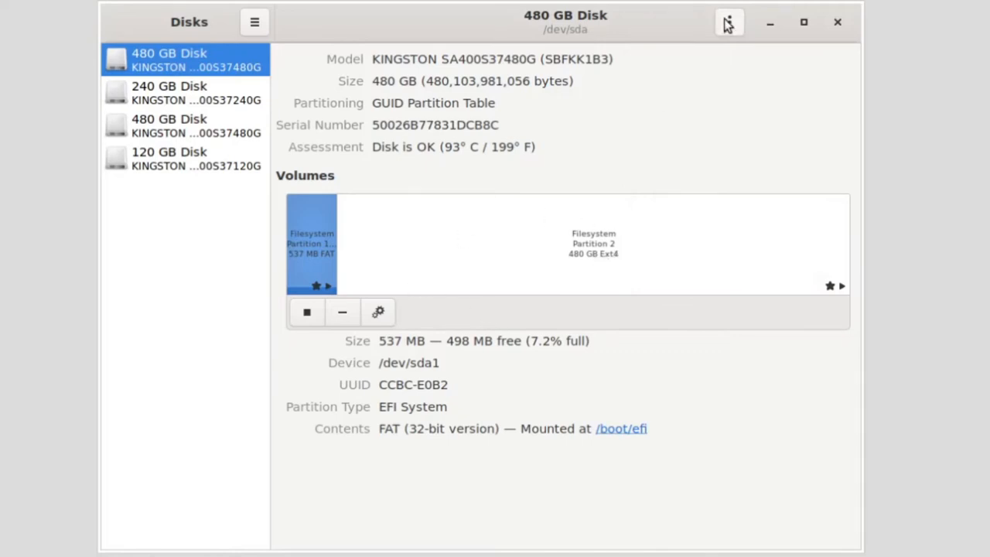
click(727, 22)
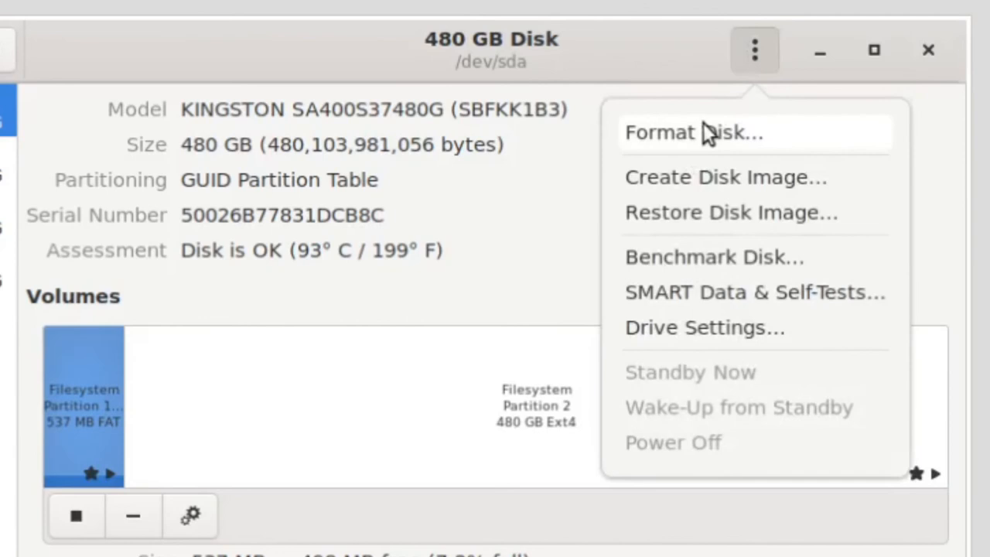
mouse_move(754, 50)
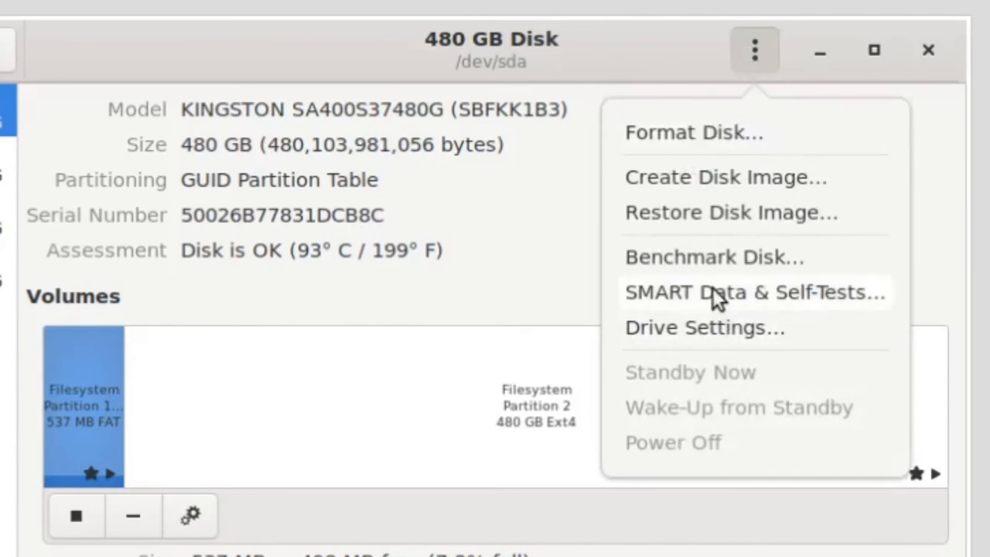
- Open SMART Data & Self-Tests and select the 'Disk is OK' assessment text
click(755, 292)
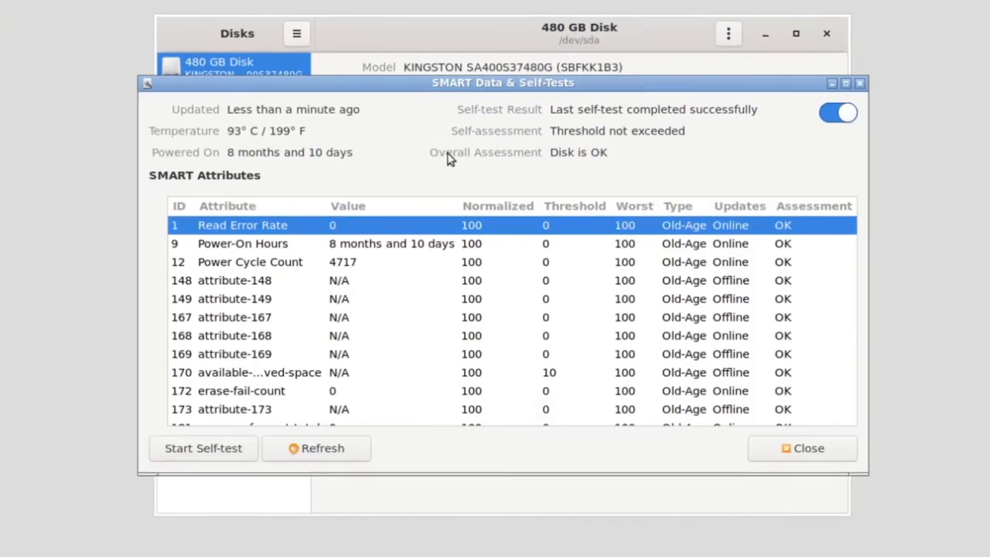
double_click(579, 152)
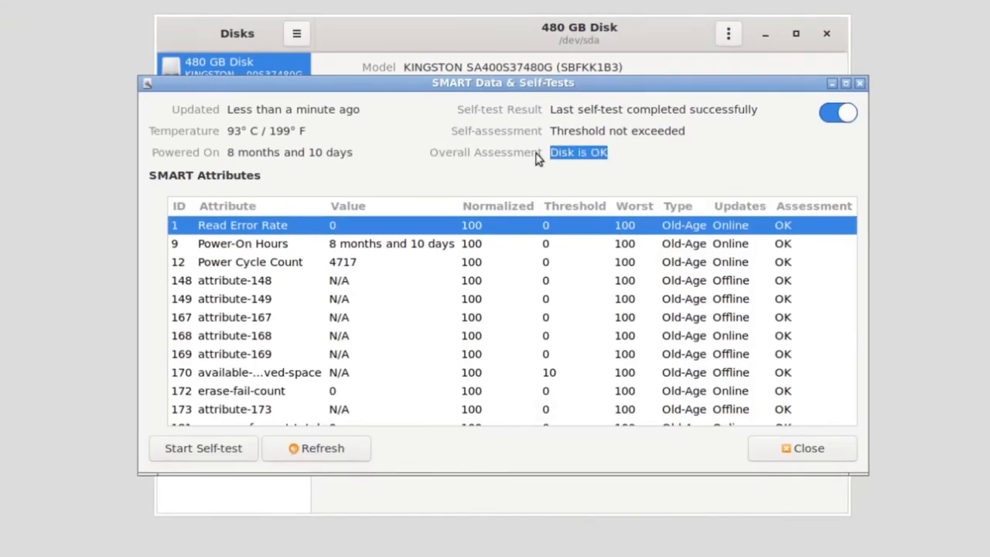
mouse_move(530, 174)
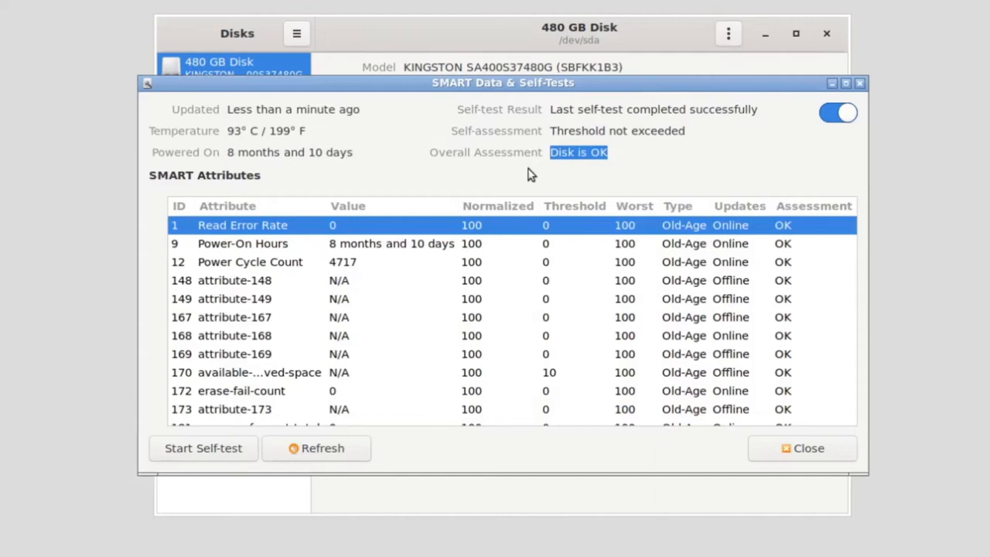
mouse_move(528, 170)
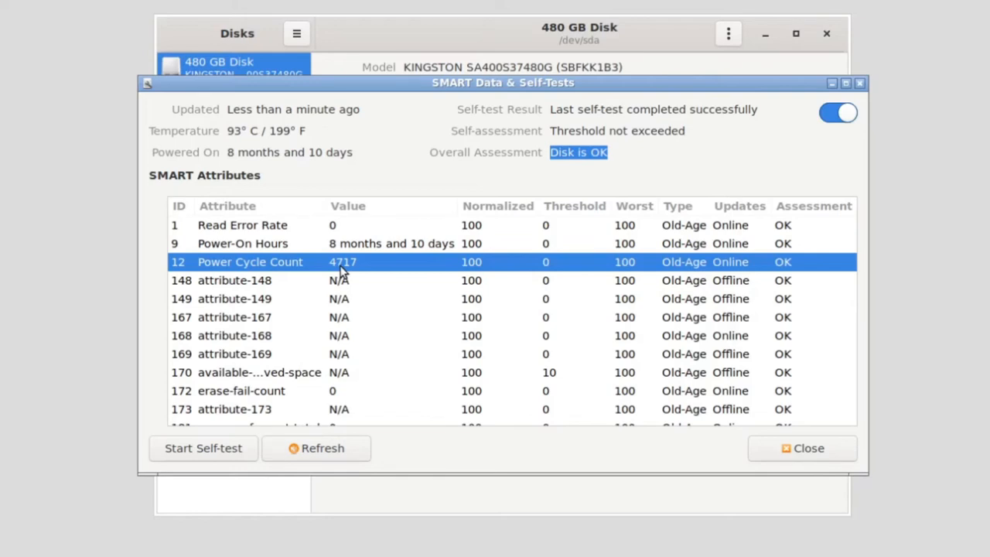
mouse_move(203, 448)
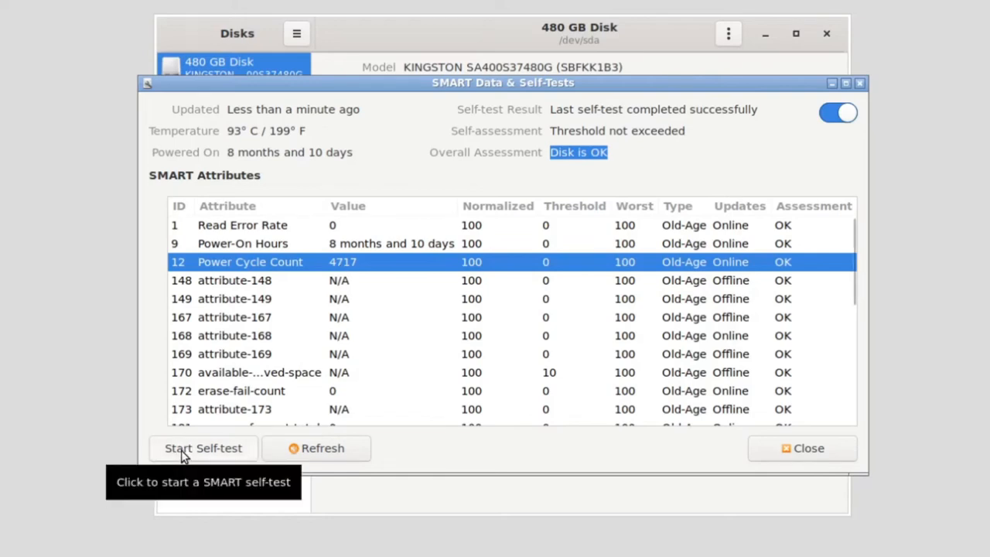
click(203, 448)
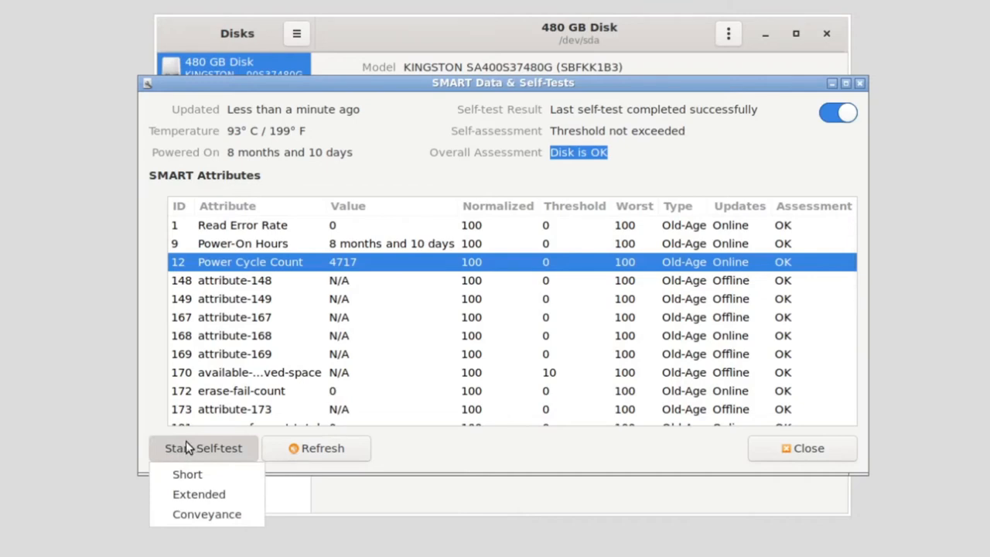
mouse_move(199, 495)
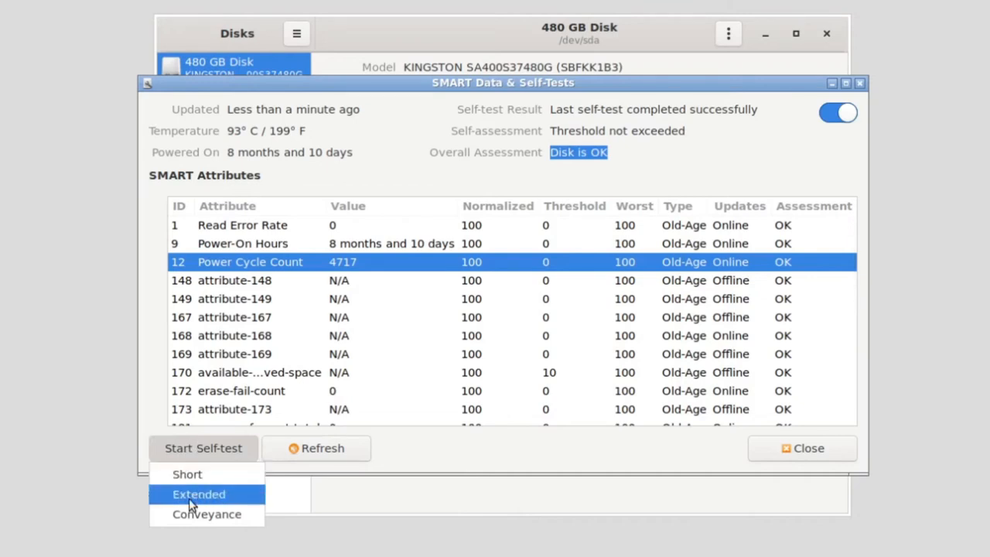
mouse_move(207, 513)
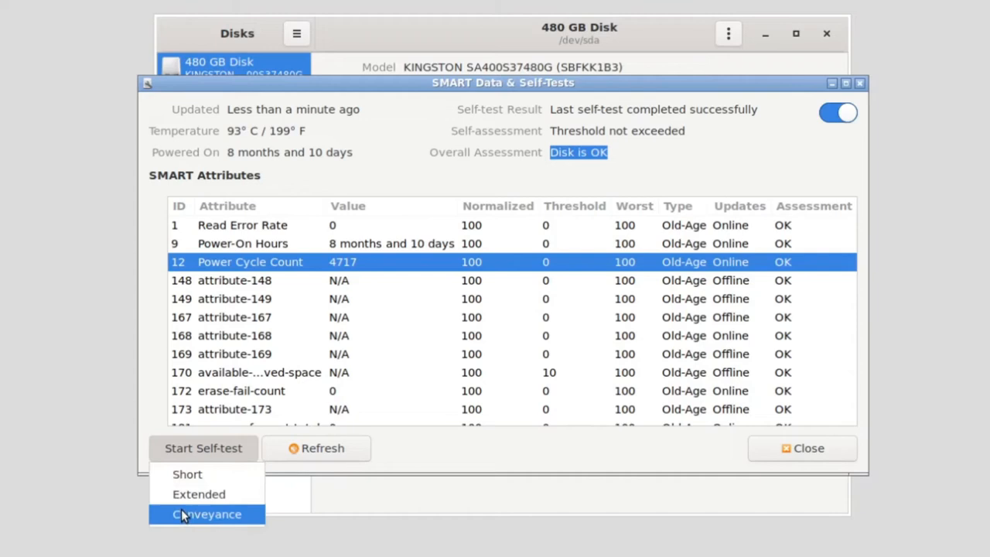
mouse_move(181, 520)
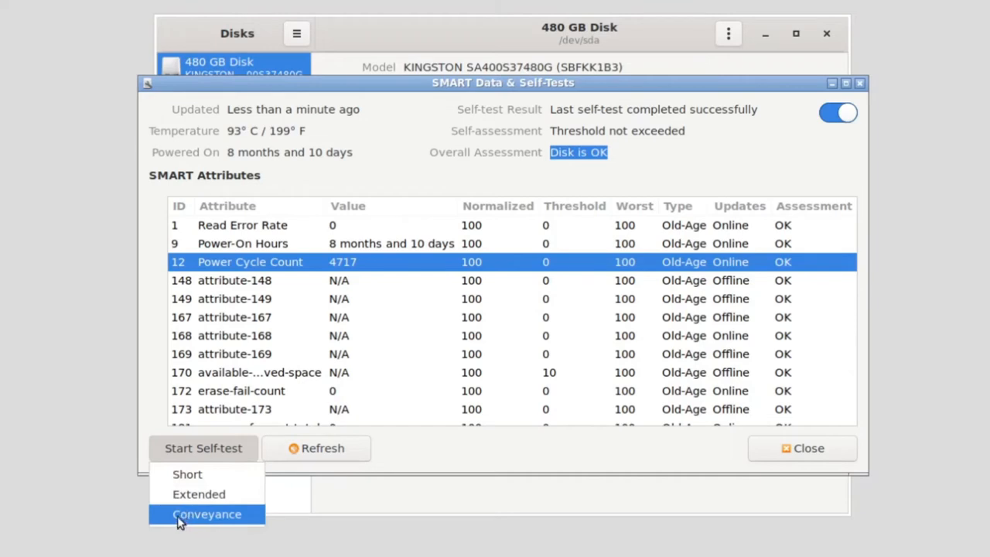
mouse_move(192, 516)
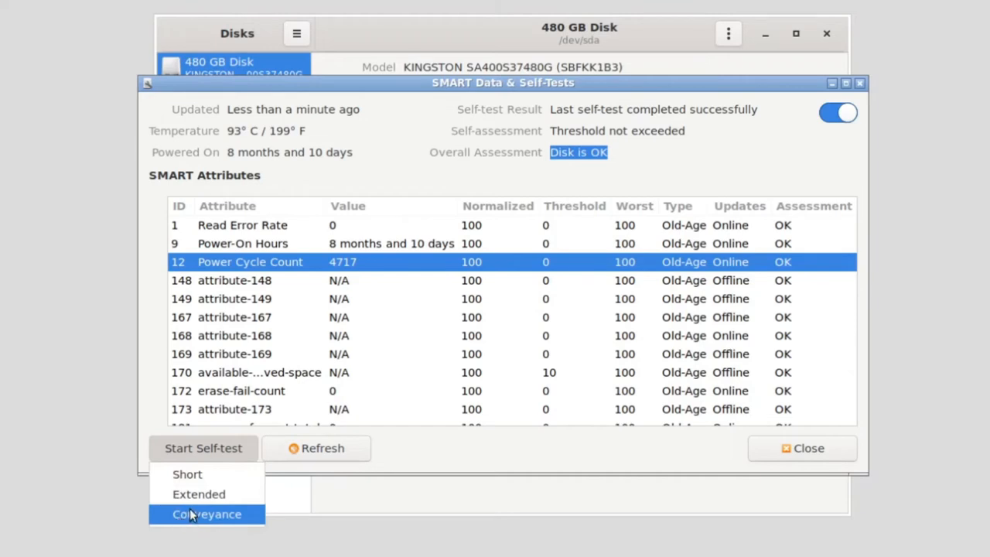
mouse_move(199, 494)
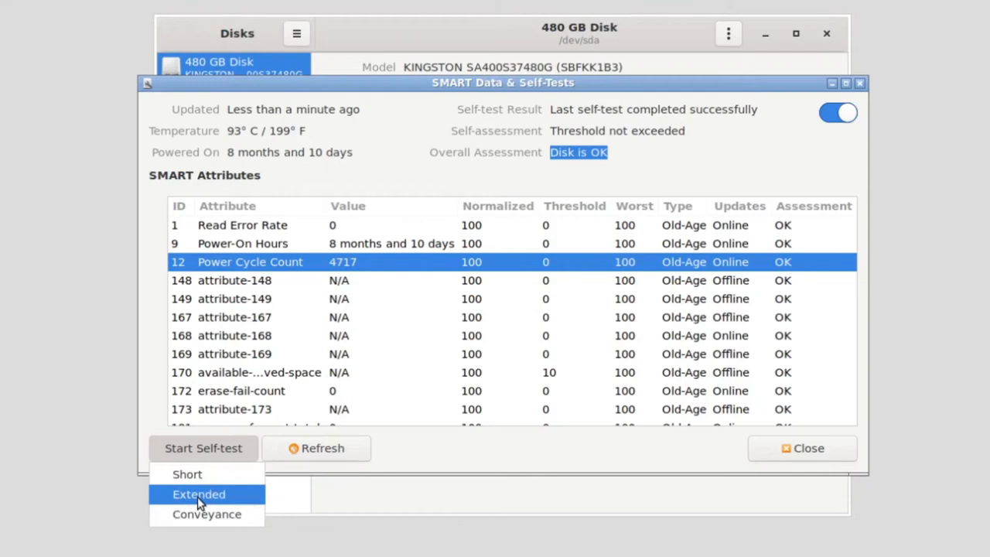
click(199, 495)
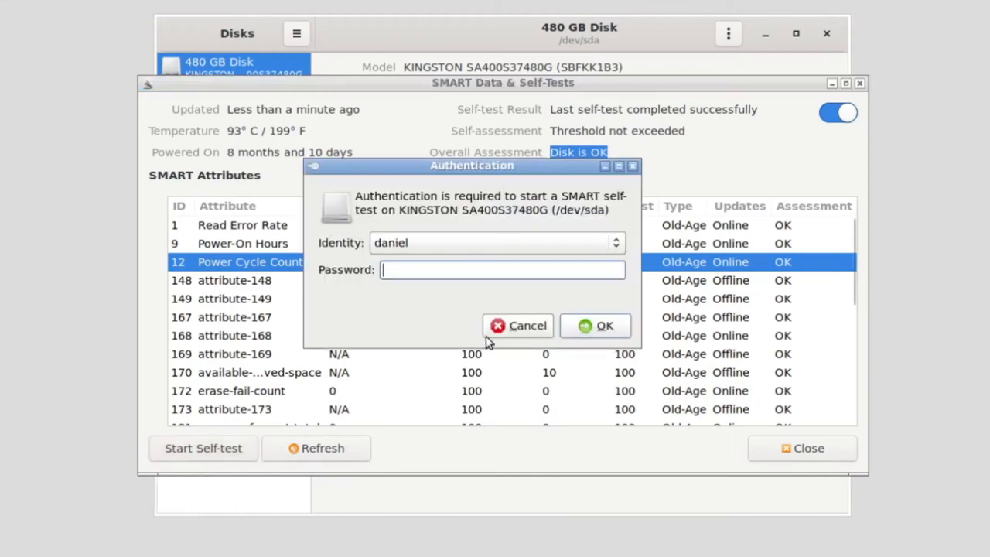
click(595, 325)
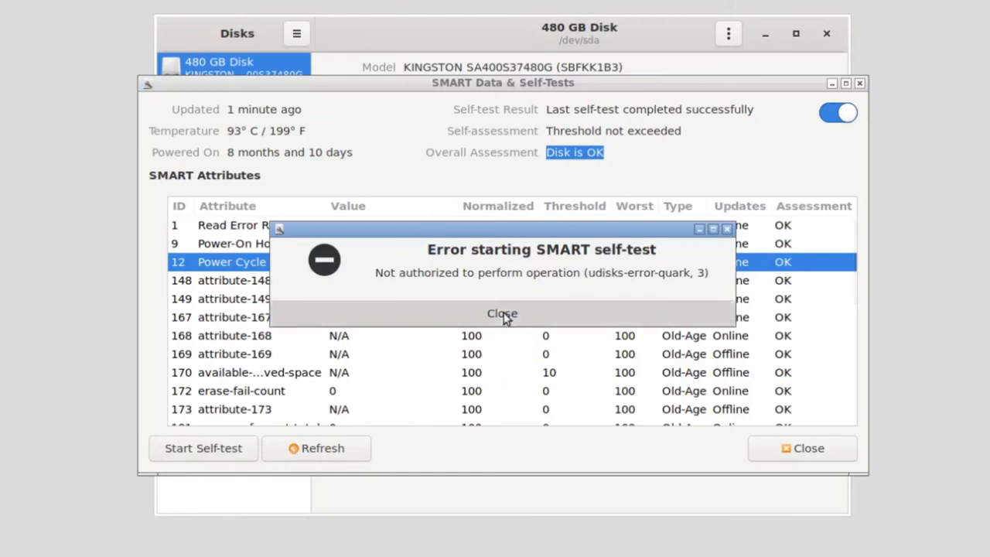
click(501, 314)
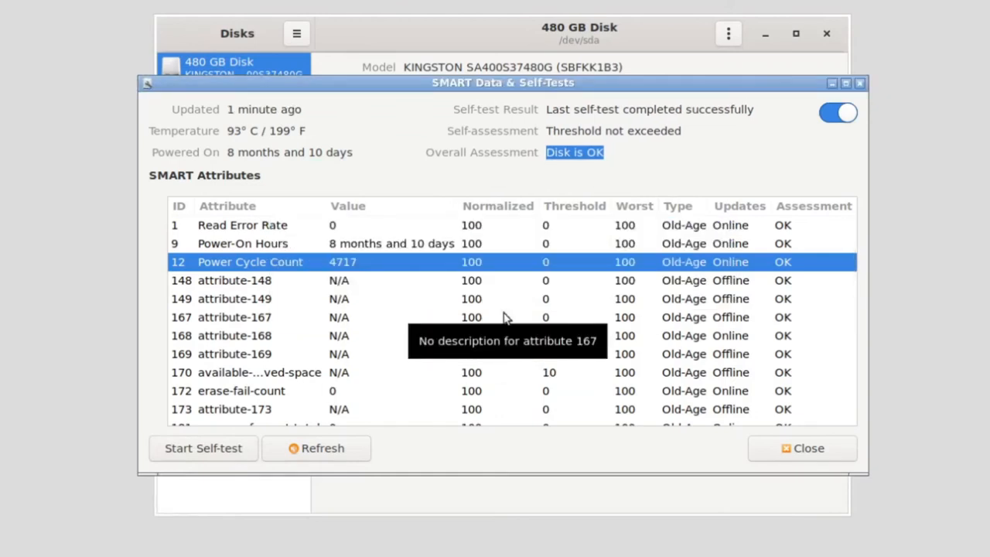
mouse_move(719, 372)
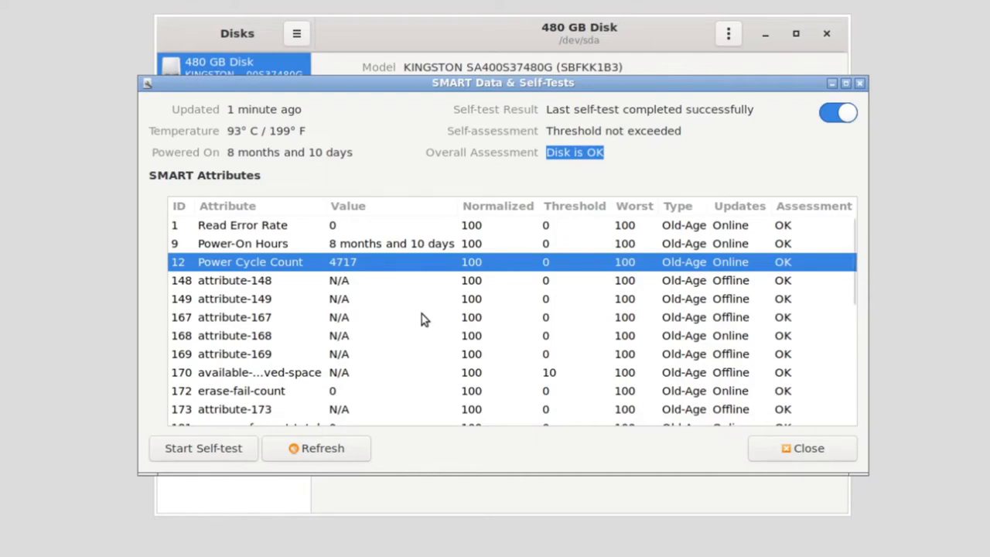
- Scroll through the SMART attribute table, then close the SMART Data & Self-Tests window
scroll(down, 3)
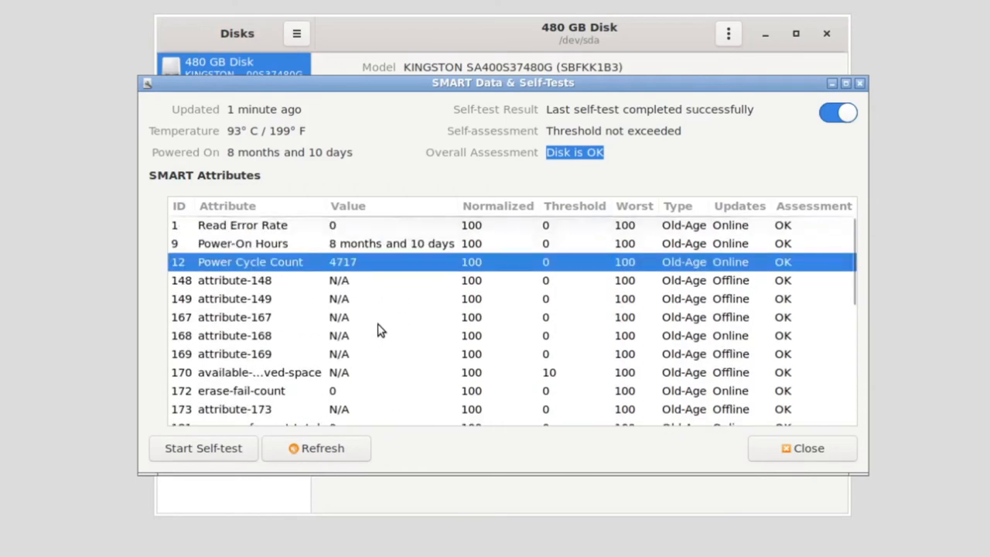
mouse_move(365, 299)
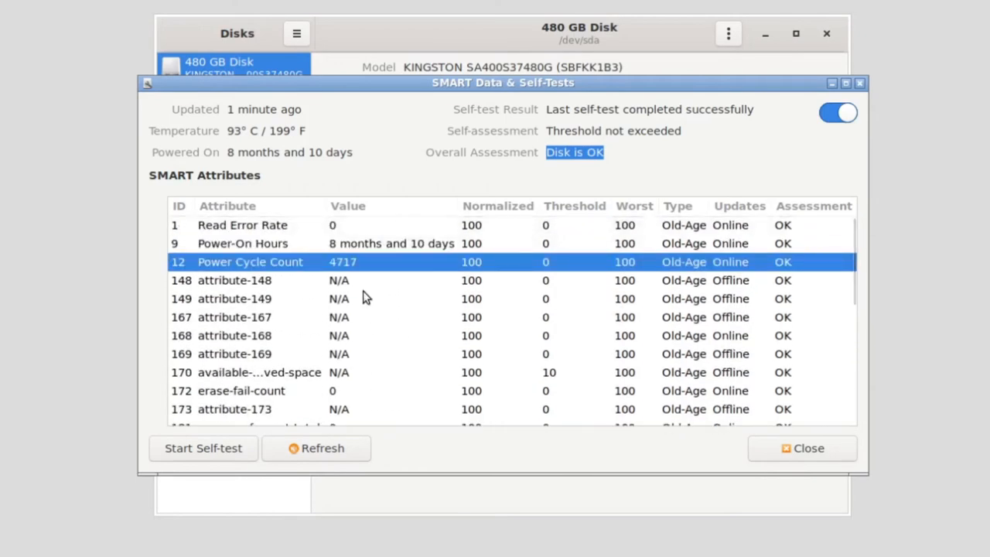
mouse_move(720, 414)
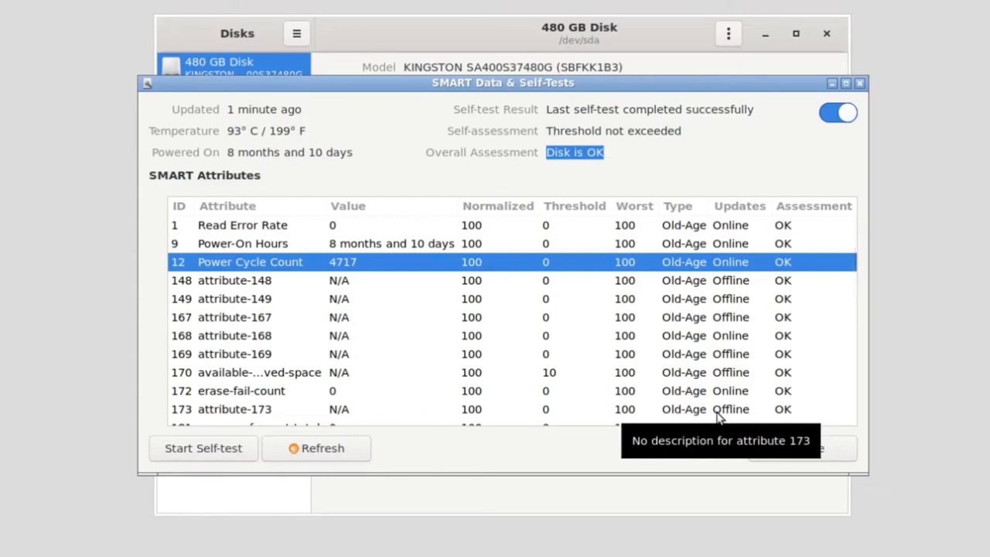
mouse_move(627, 465)
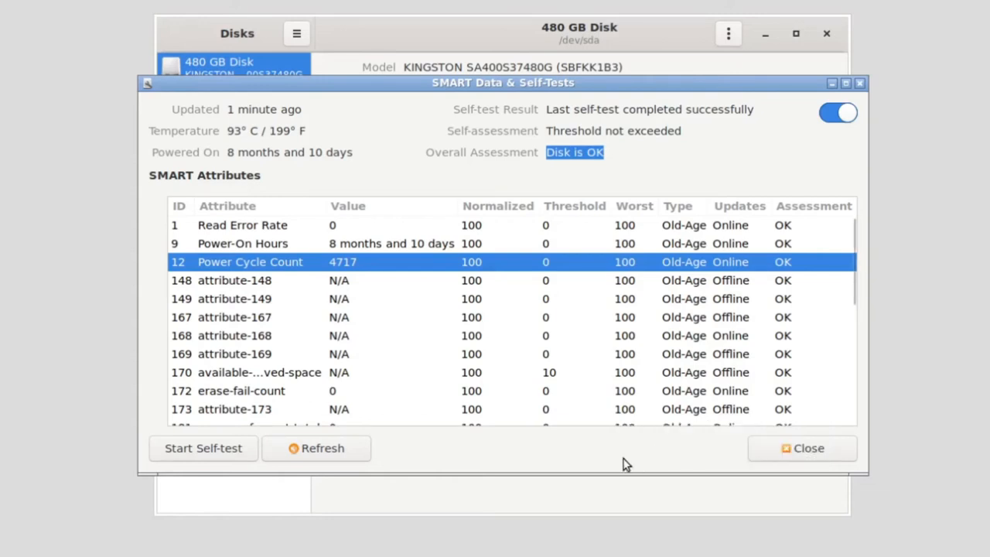
mouse_move(352, 266)
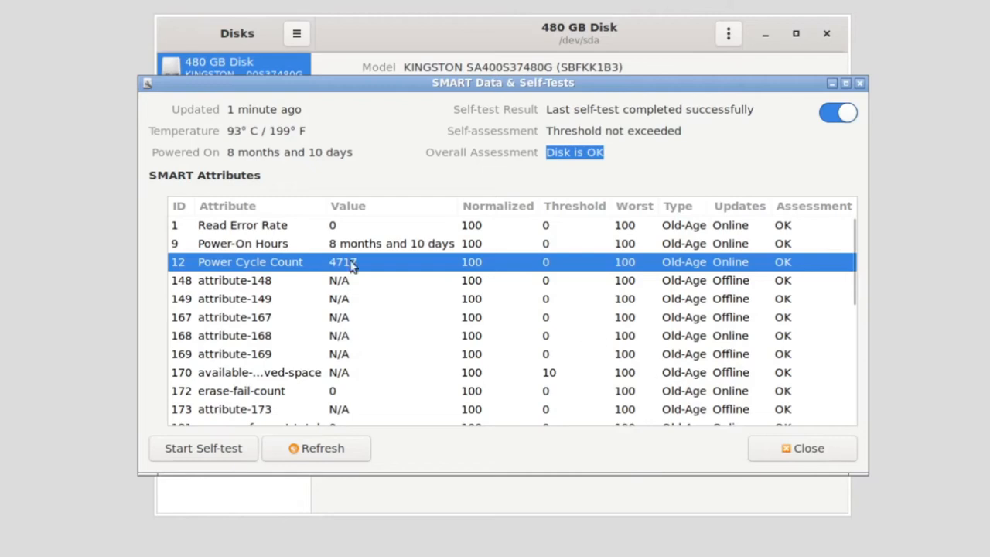
mouse_move(290, 201)
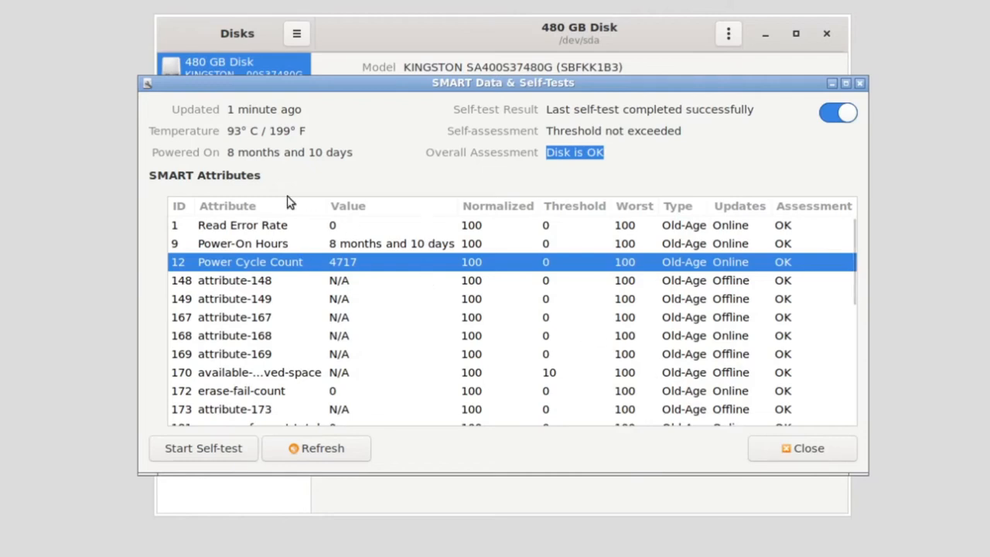
mouse_move(298, 260)
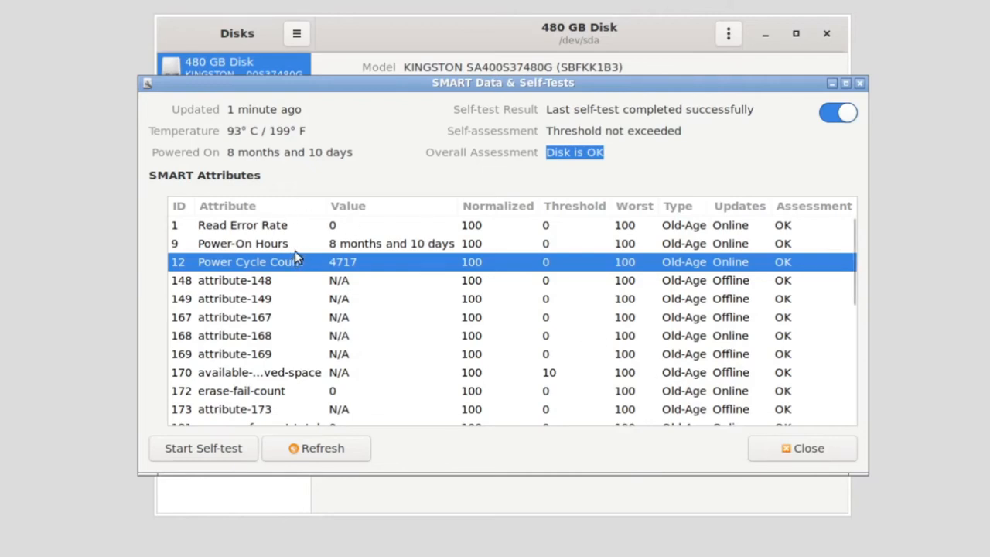
mouse_move(292, 262)
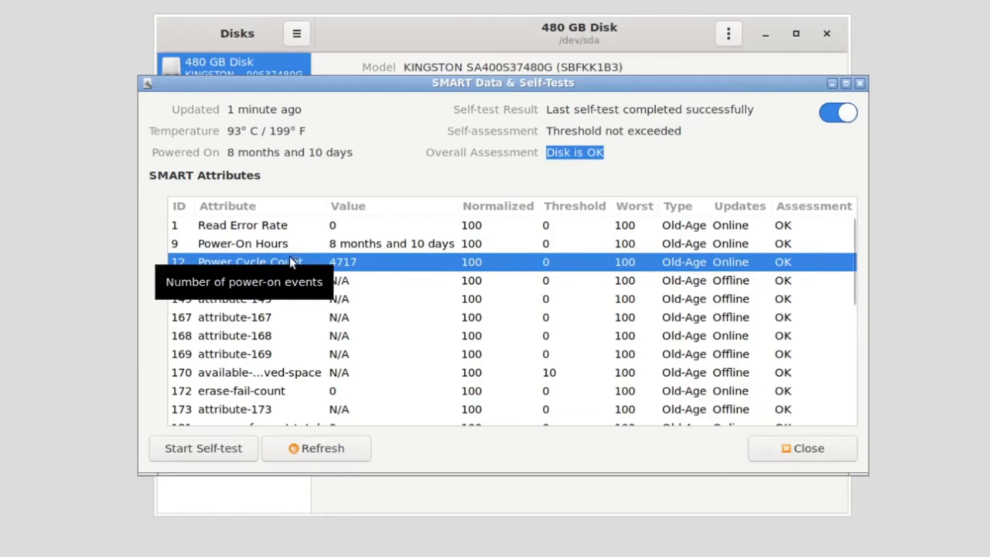
mouse_move(731, 364)
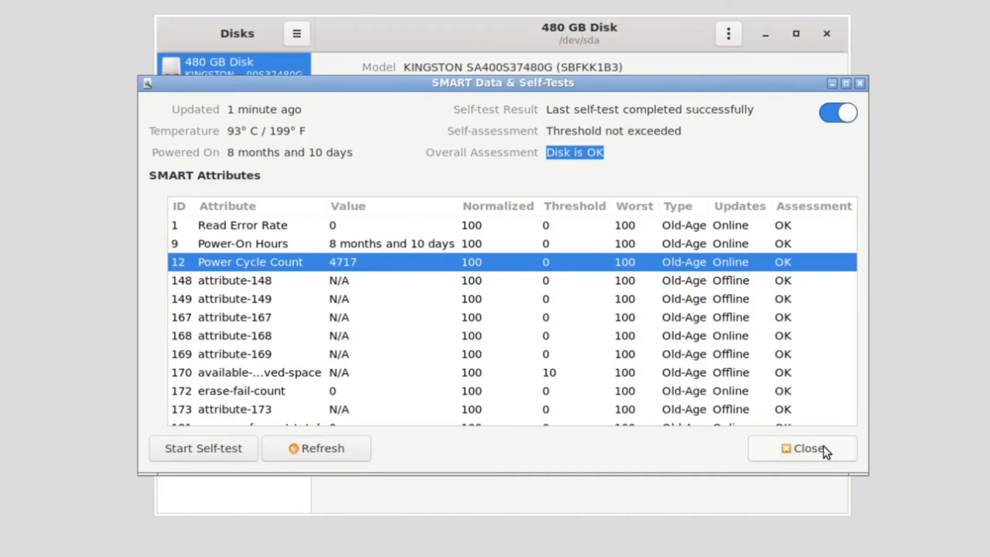
click(808, 448)
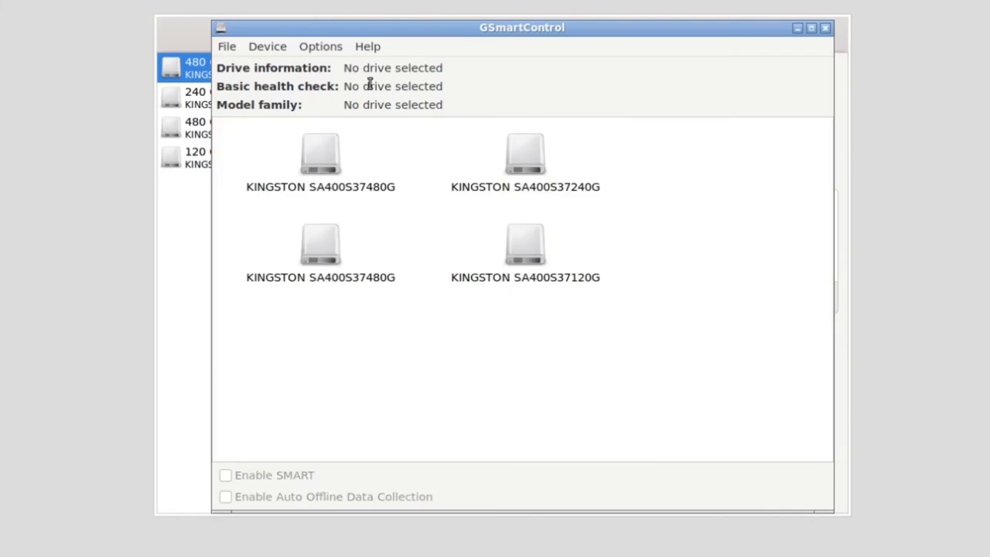
mouse_move(370, 131)
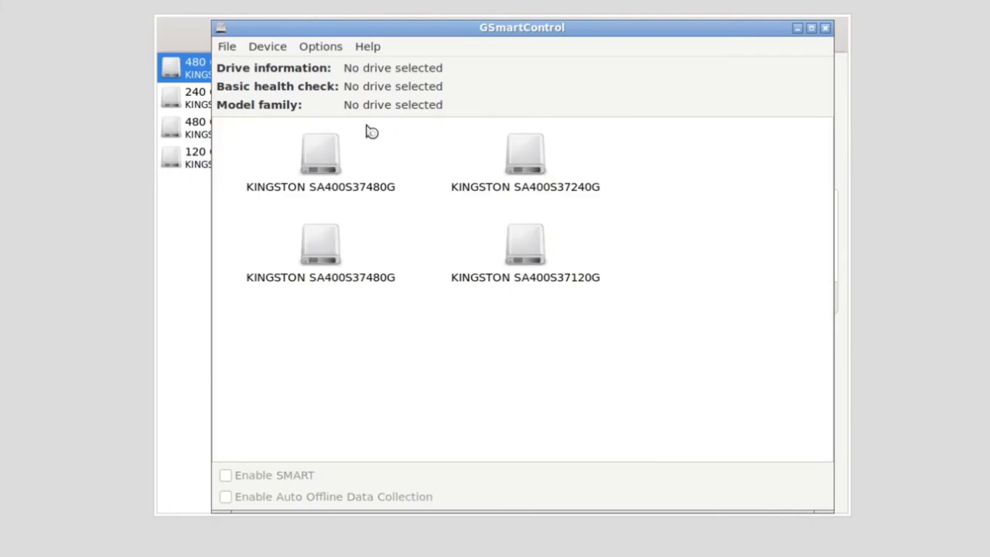
mouse_move(352, 133)
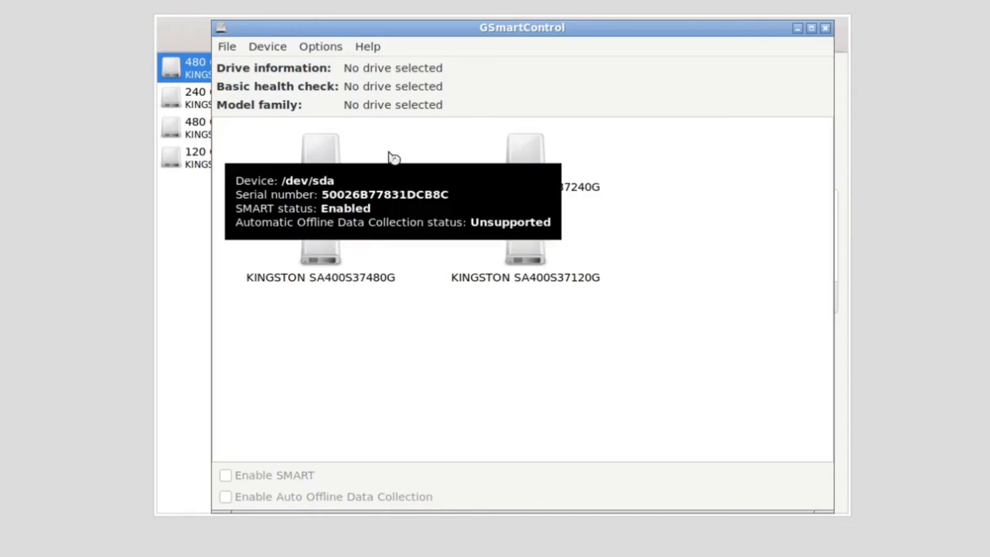
mouse_move(391, 367)
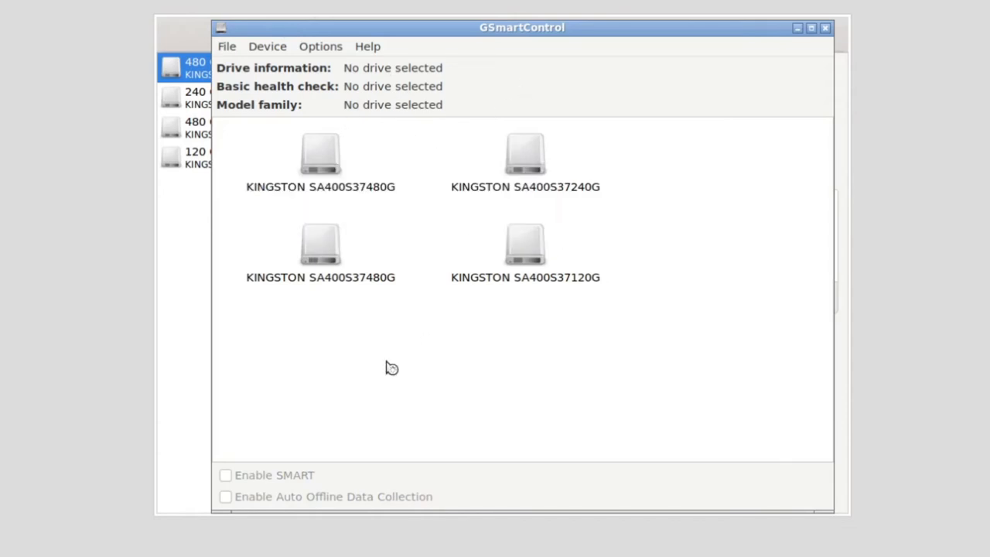
mouse_move(525, 155)
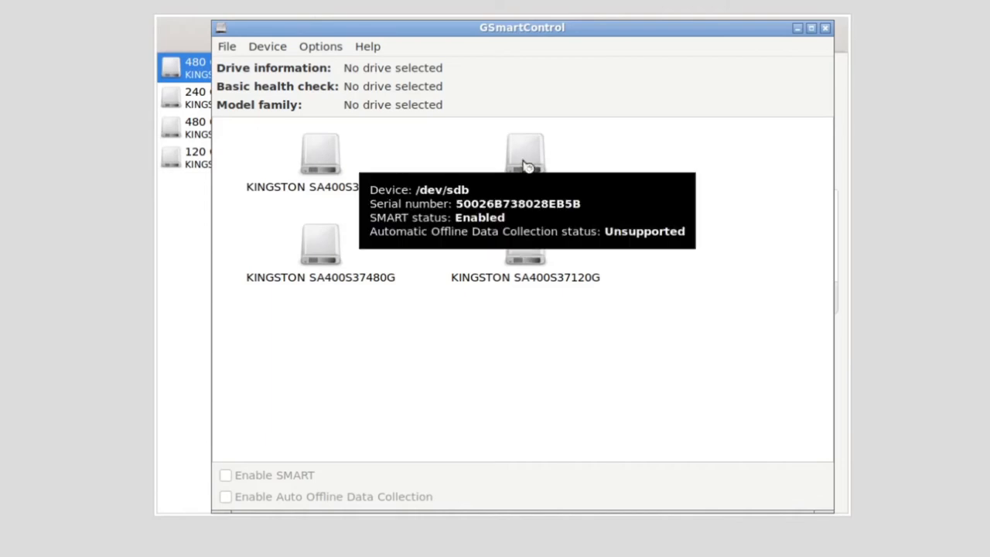
mouse_move(595, 383)
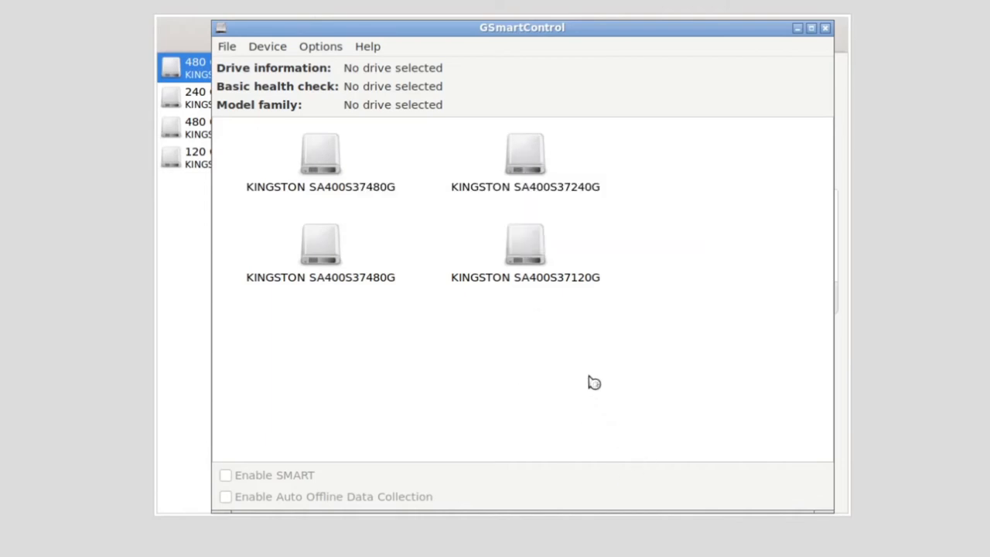
mouse_move(572, 359)
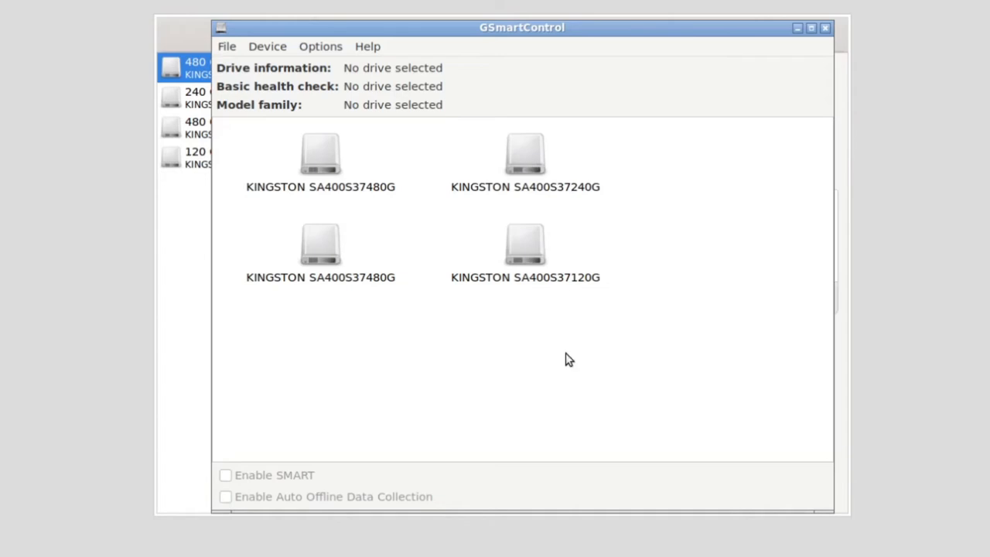
- Choose Perform Tests for the 240 GB KINGSTON SA400S37240G drive
click(525, 155)
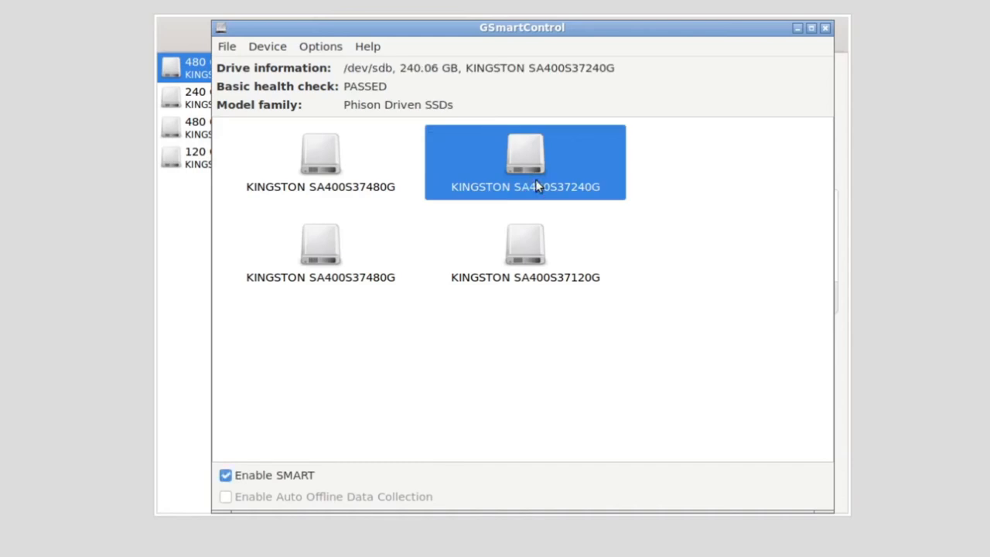
mouse_move(526, 155)
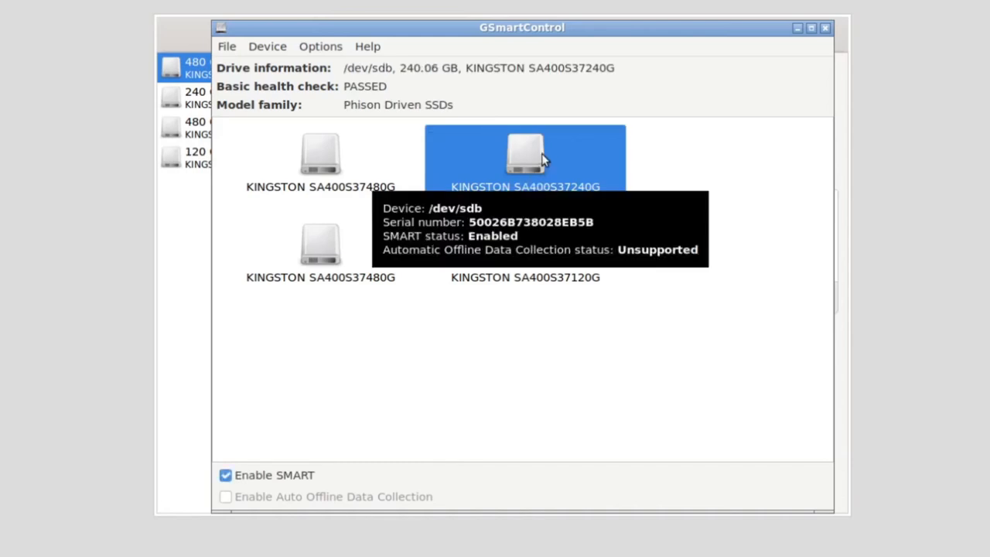
mouse_move(383, 271)
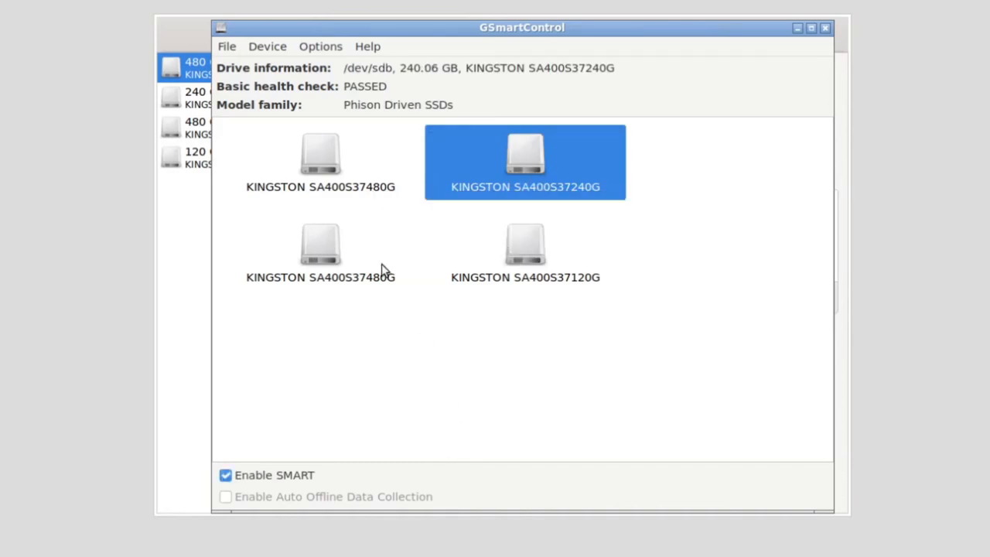
mouse_move(538, 187)
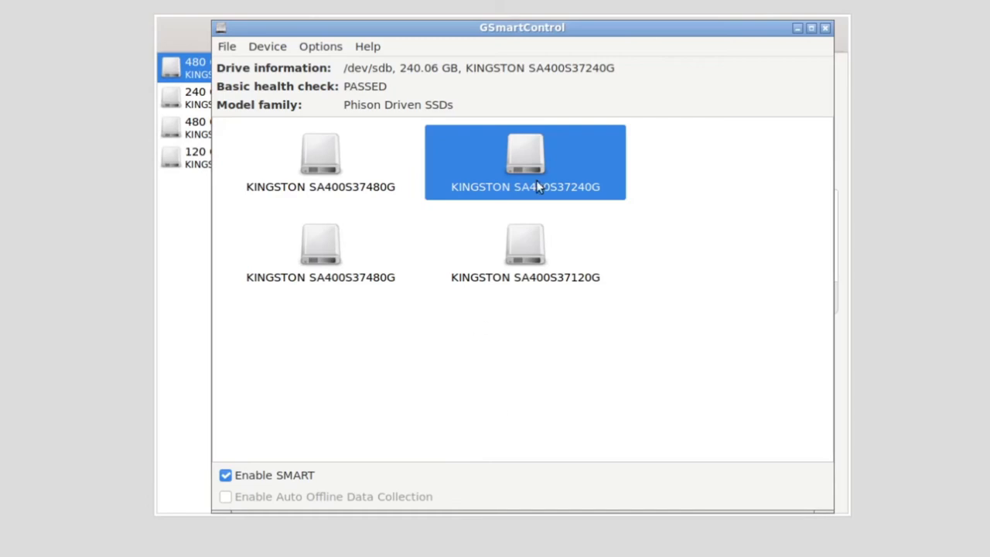
mouse_move(325, 454)
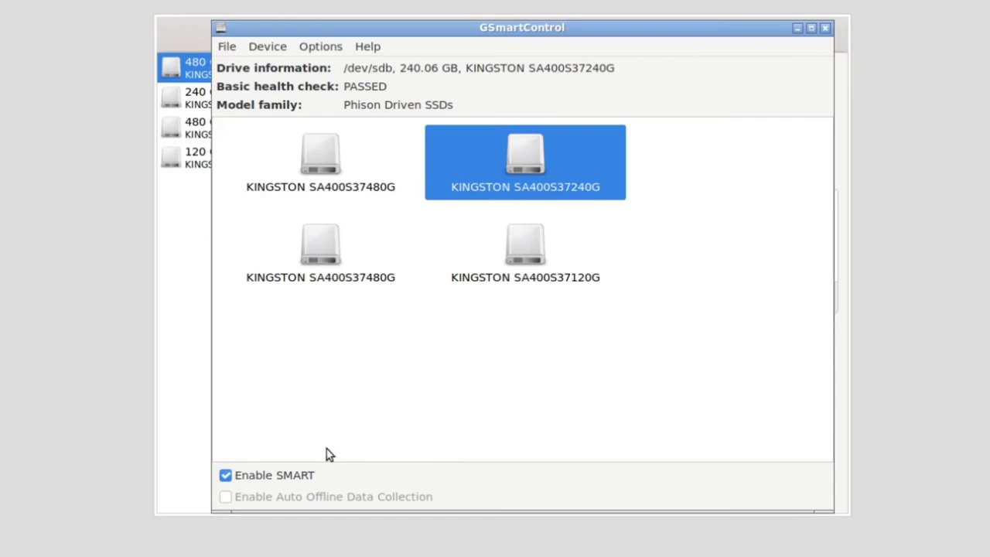
mouse_move(499, 292)
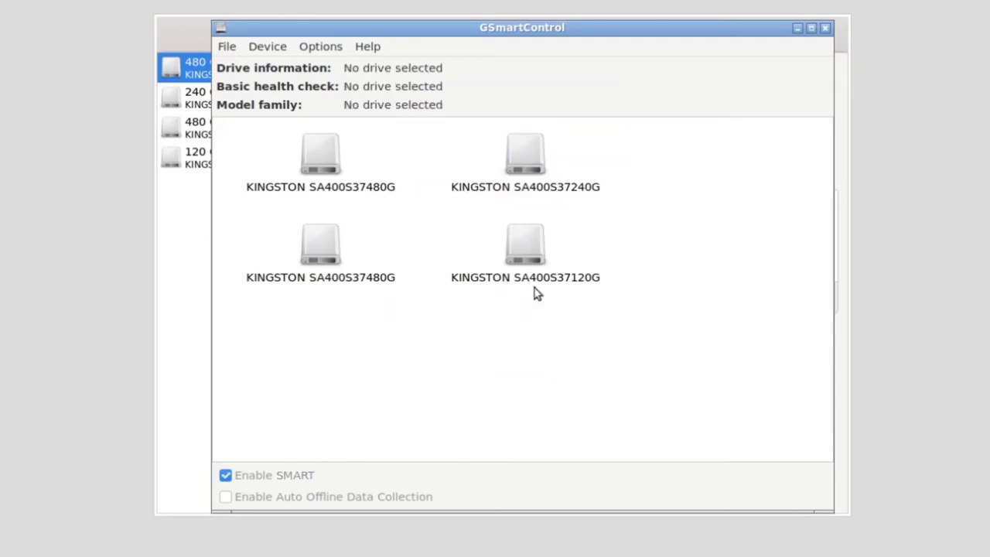
mouse_move(572, 294)
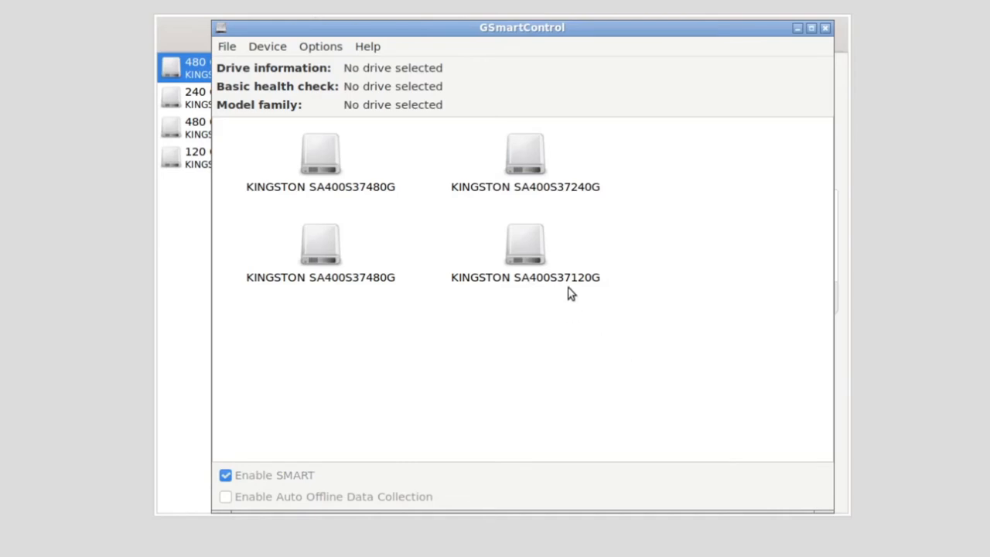
right_click(525, 155)
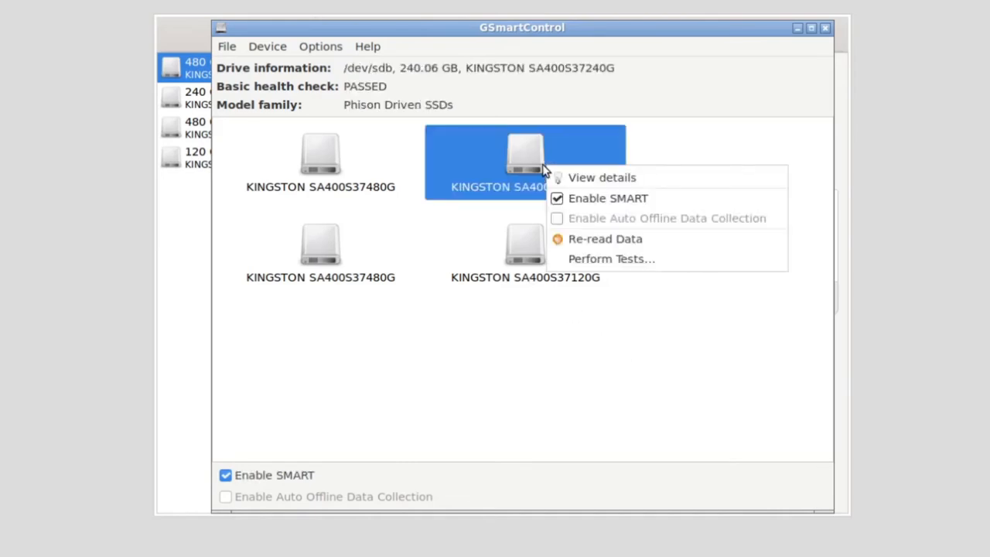
mouse_move(650, 239)
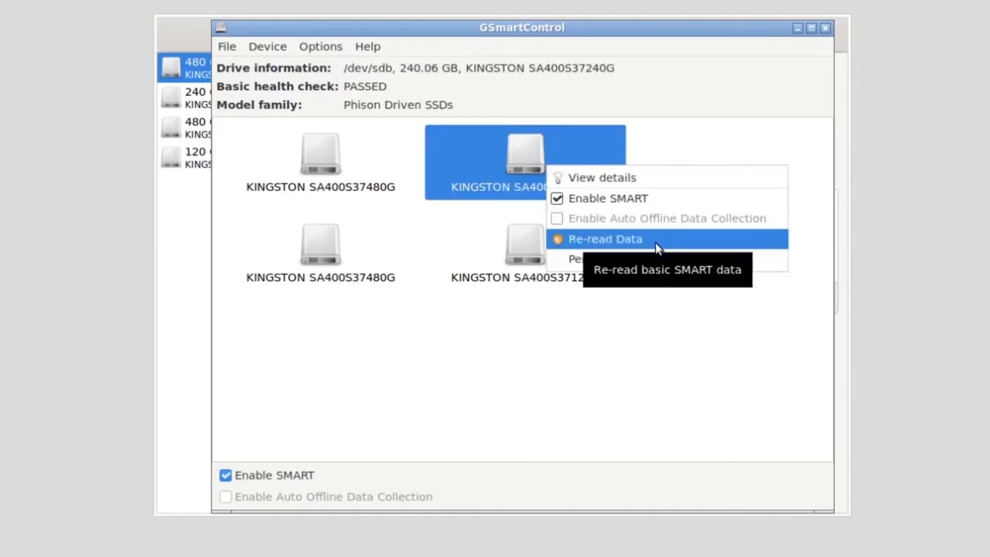
mouse_move(612, 258)
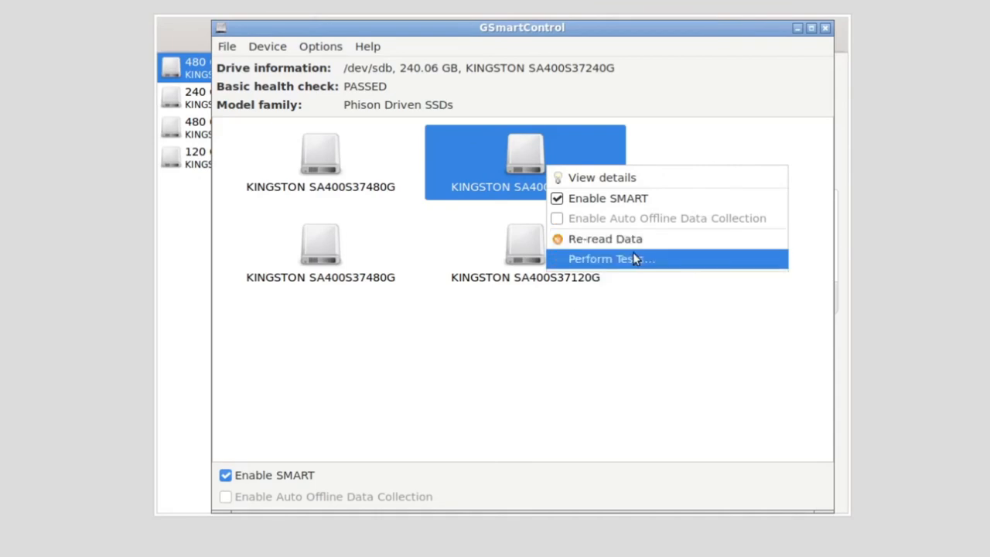
click(611, 259)
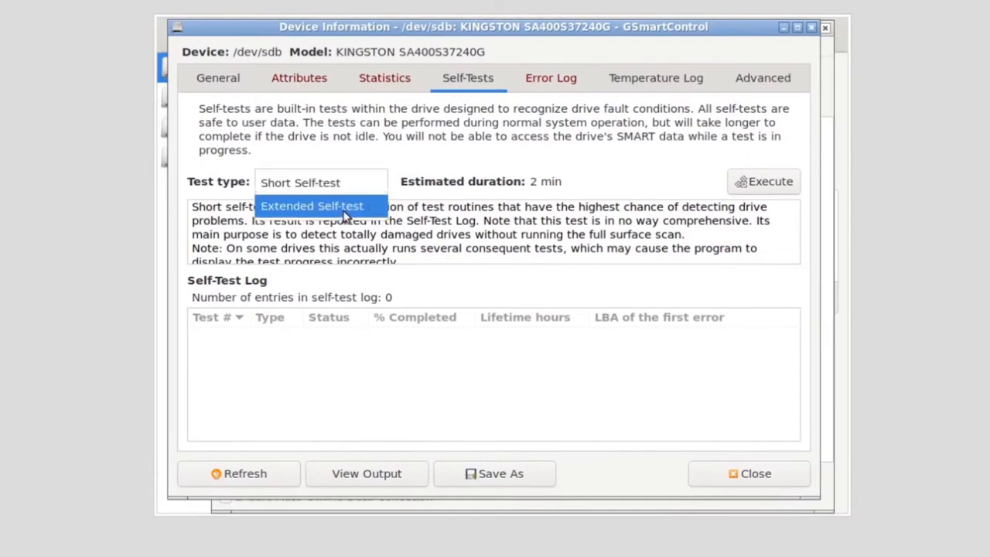
- Try Extended Self-test (10 min), then revert the test type to Short Self-test (2 min)
click(312, 205)
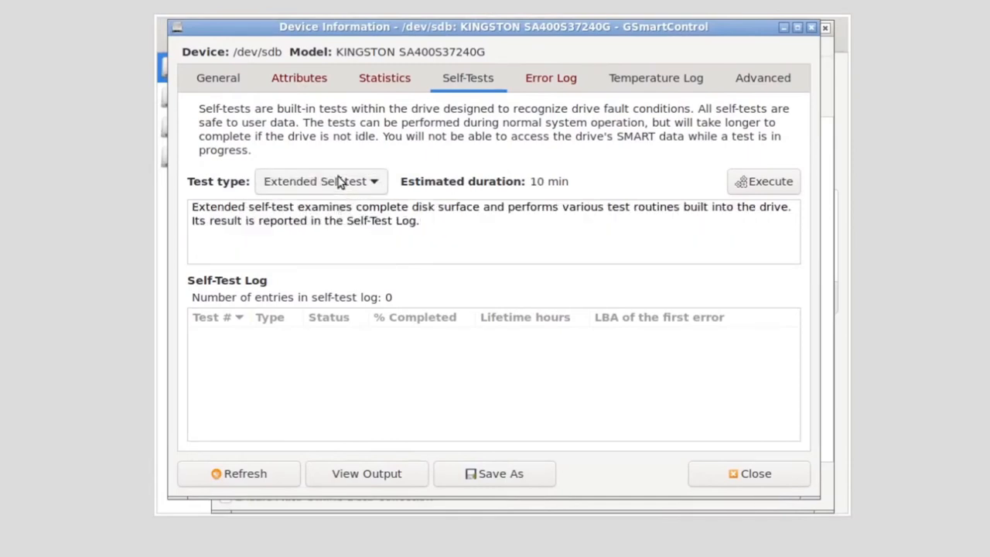
mouse_move(499, 186)
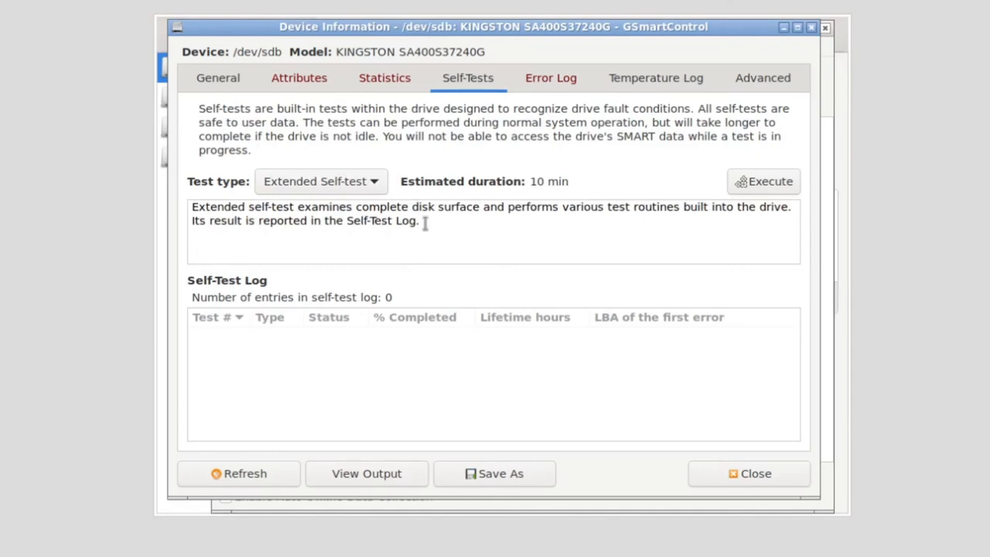
mouse_move(403, 190)
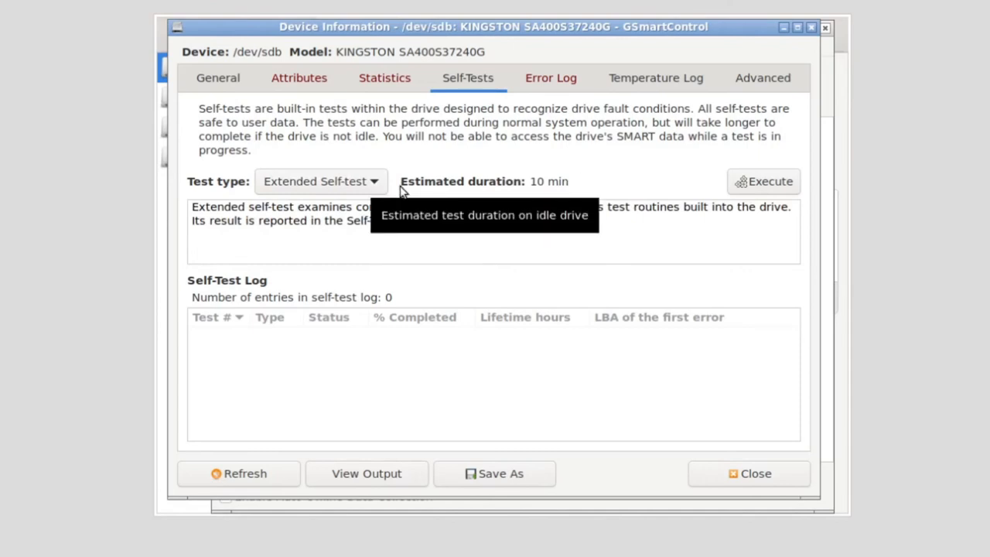
mouse_move(364, 192)
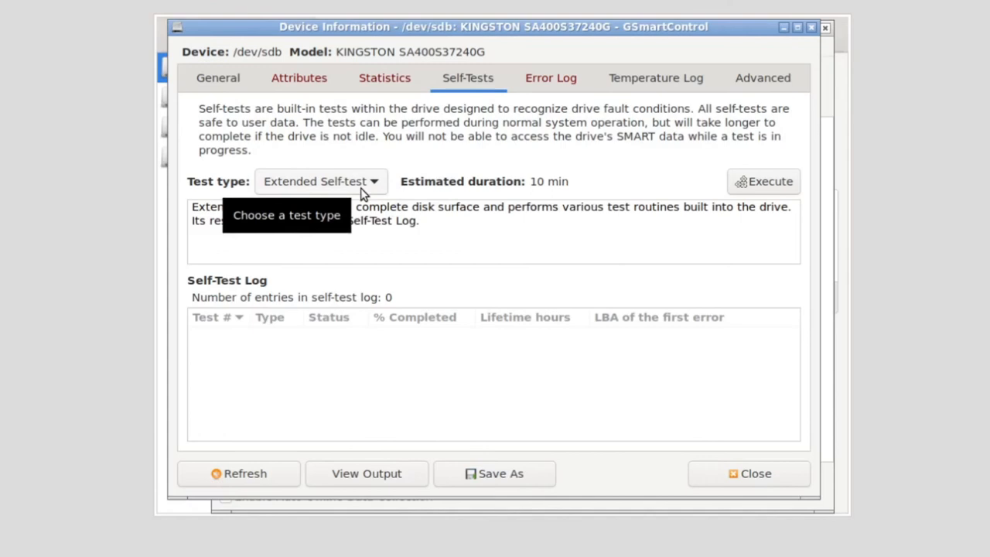
click(320, 181)
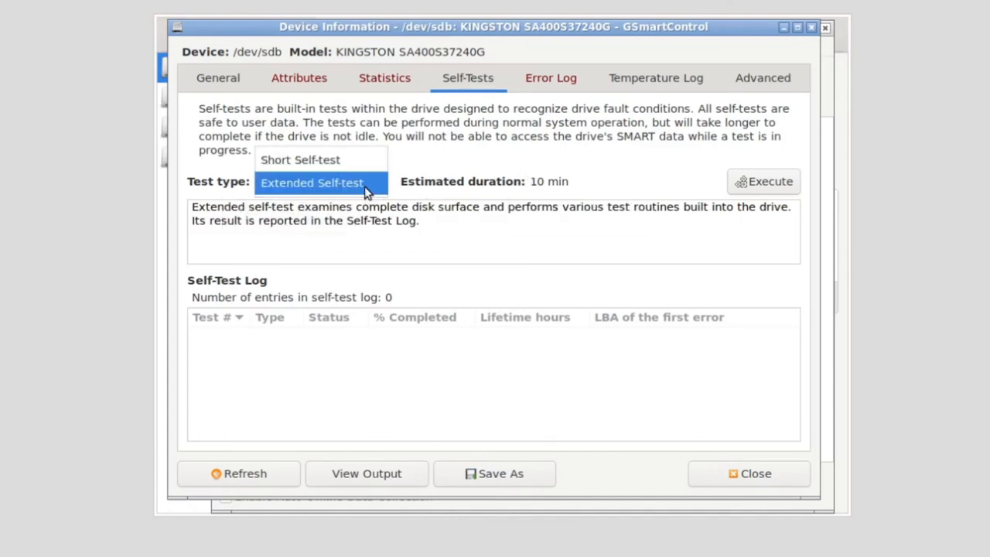
click(313, 159)
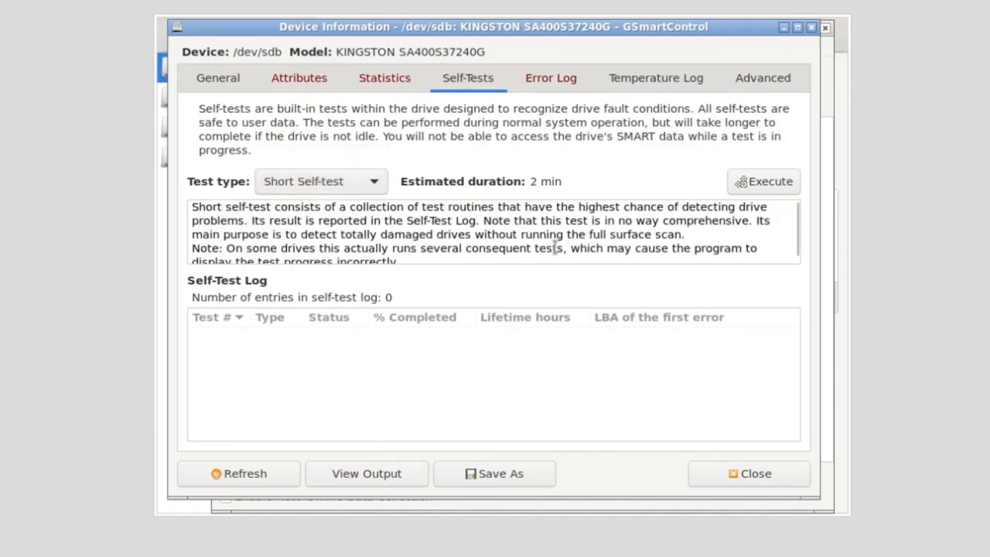
- Execute the short self-test on /dev/sdb and let it reach 10%
click(762, 181)
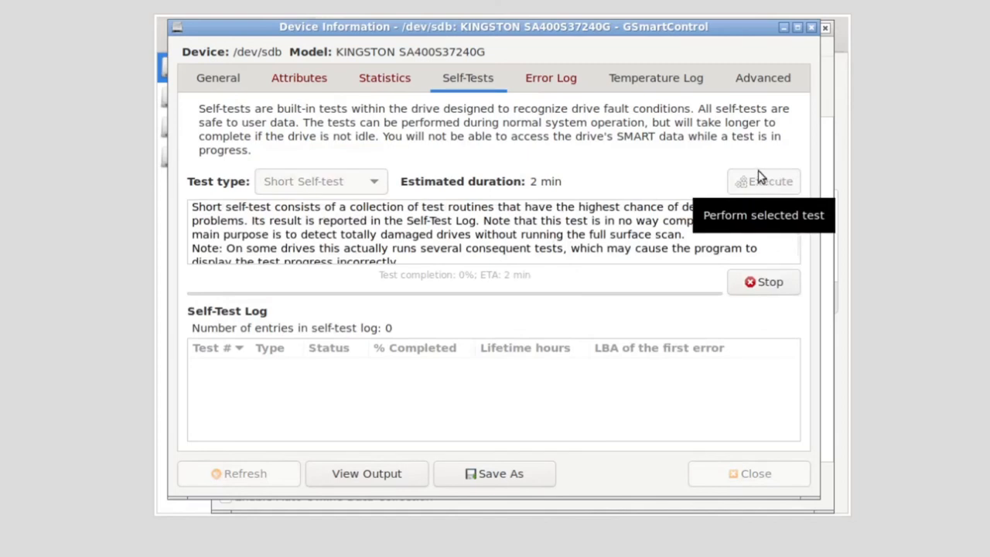
mouse_move(533, 316)
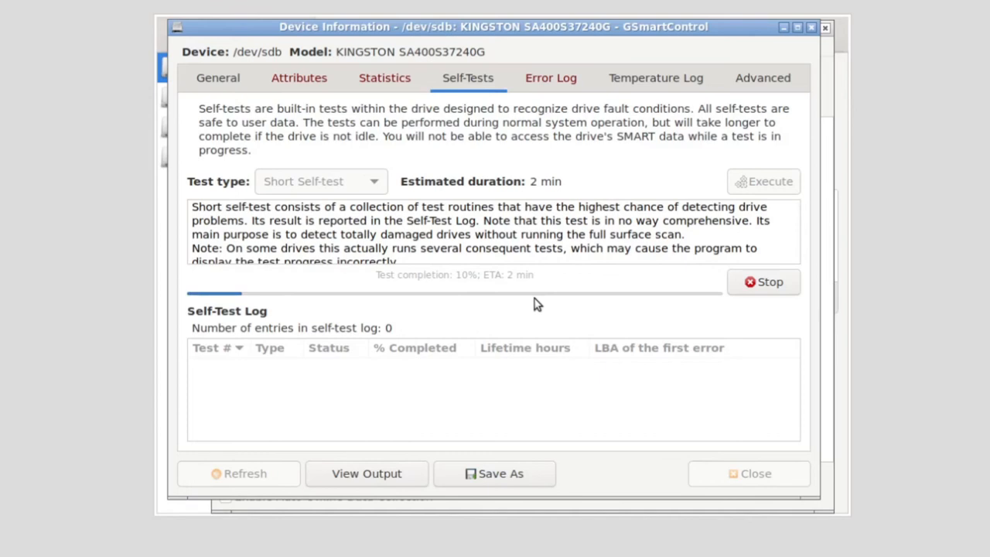
mouse_move(611, 260)
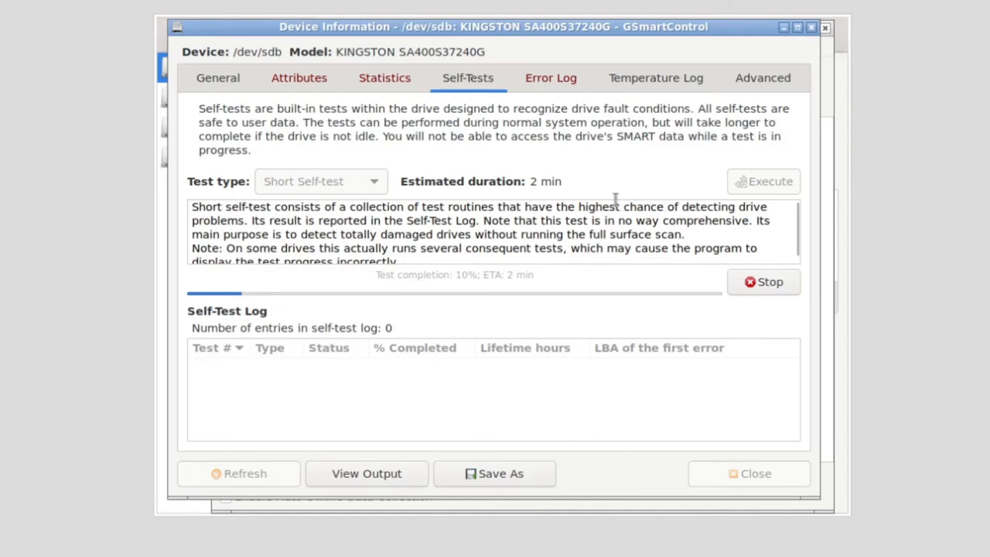
mouse_move(507, 134)
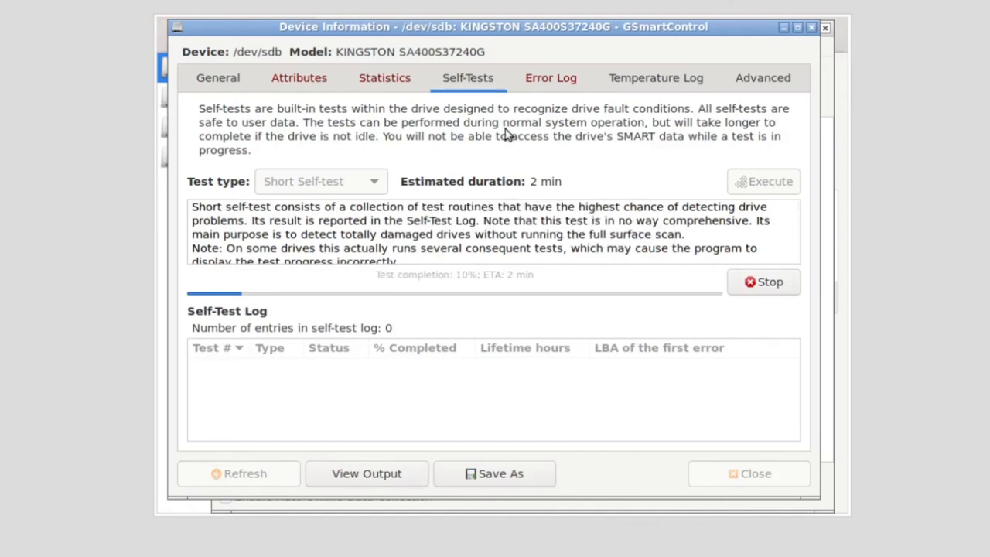
drag(487, 26, 480, 0)
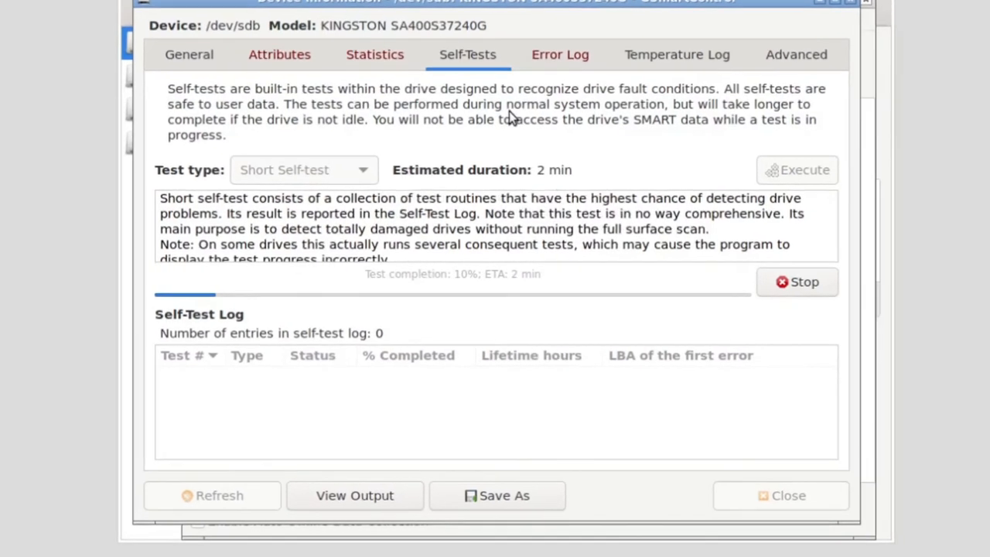